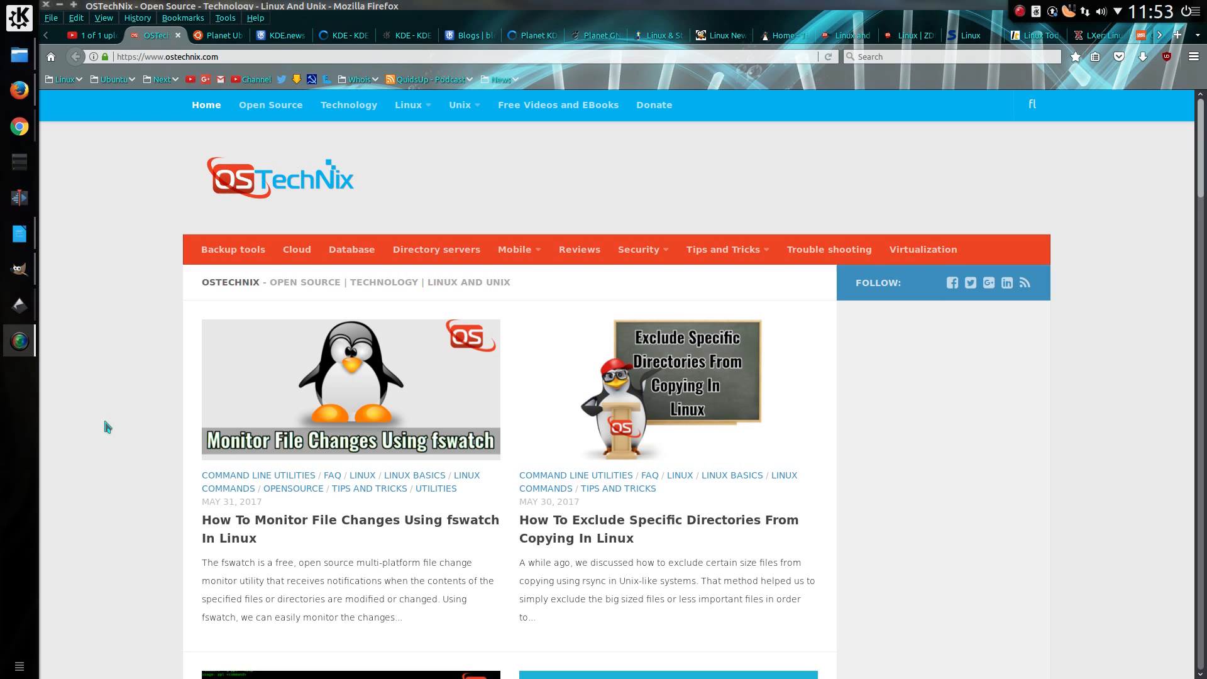
# Step: Scroll the OSTechNix article list past fswatch and ppl to the Docker and Streamlink posts
pyautogui.scroll(-3)
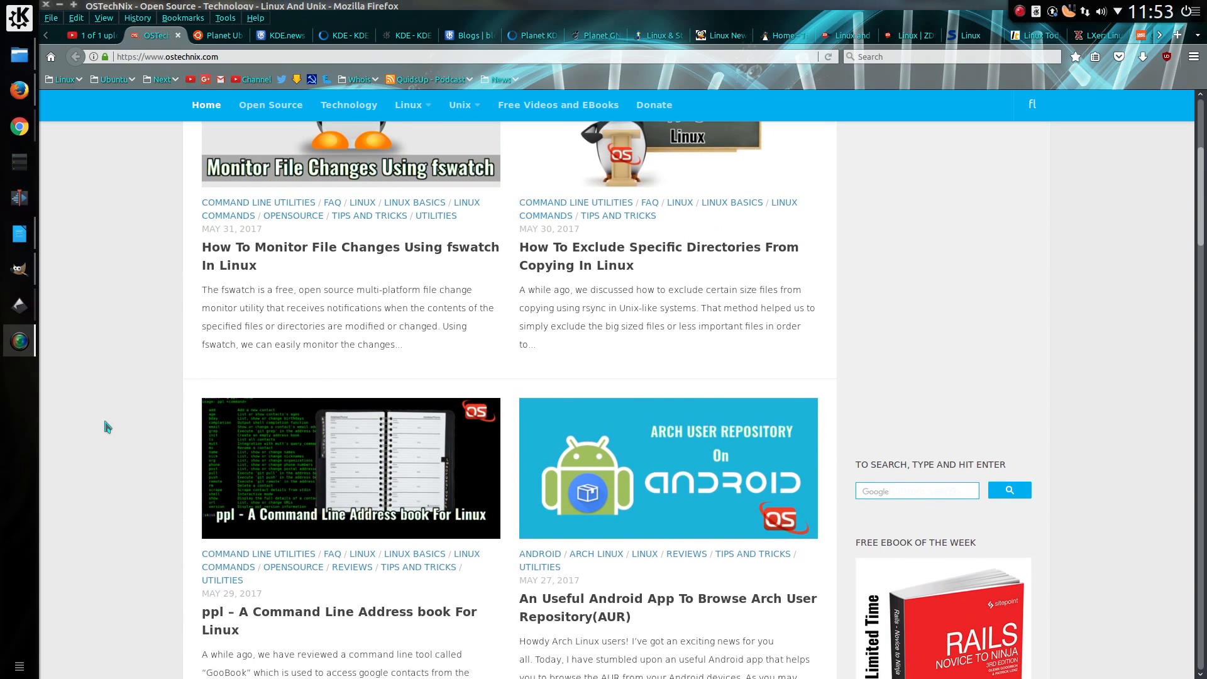
pyautogui.scroll(-3)
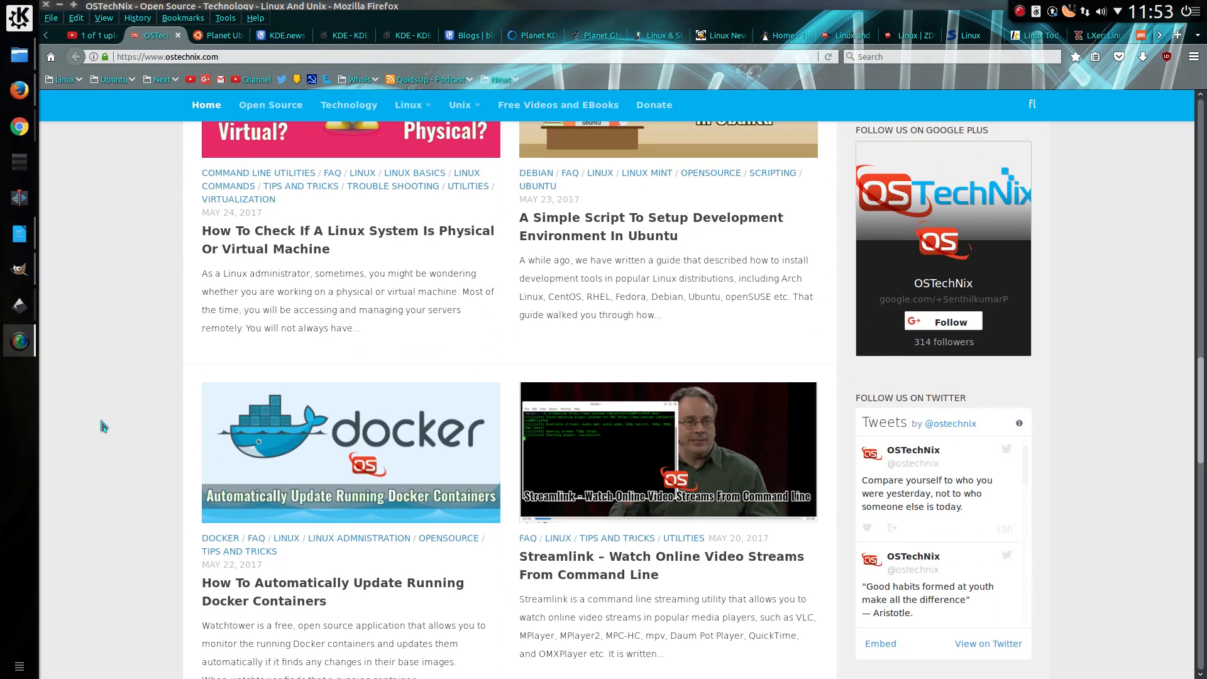
# Step: Show Planet Ubuntu and read past the Gitlab CI post to Canonical's May's reading list
pyautogui.click(216, 35)
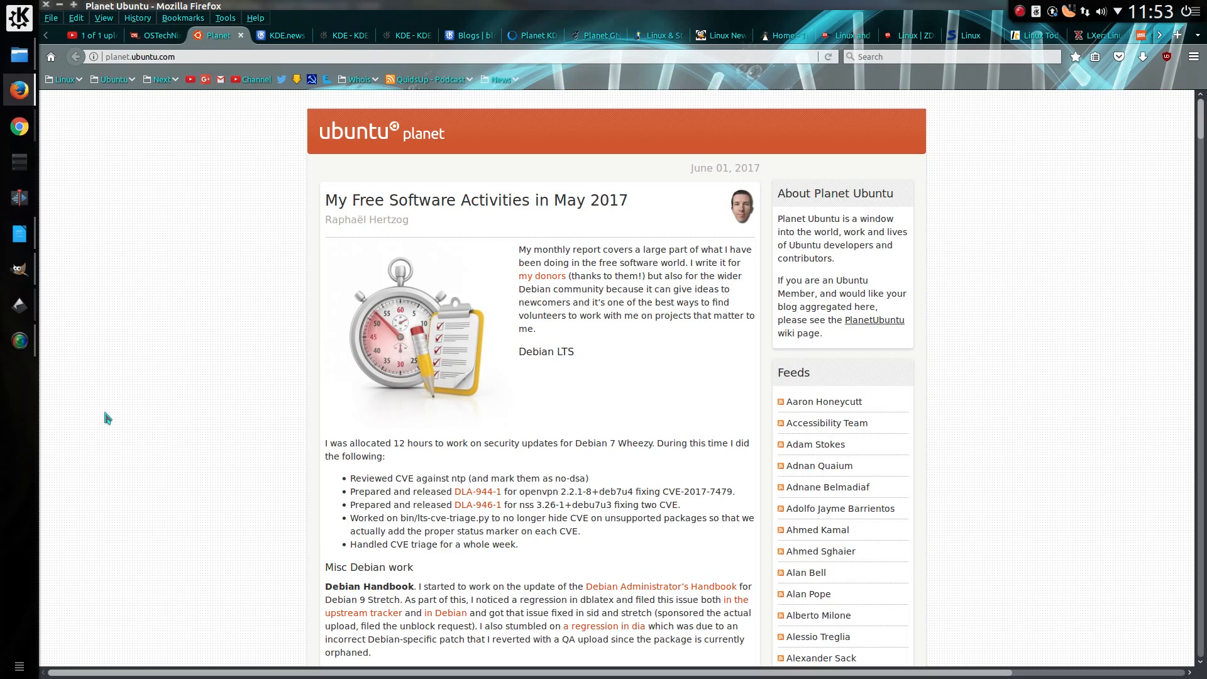
pyautogui.scroll(-3)
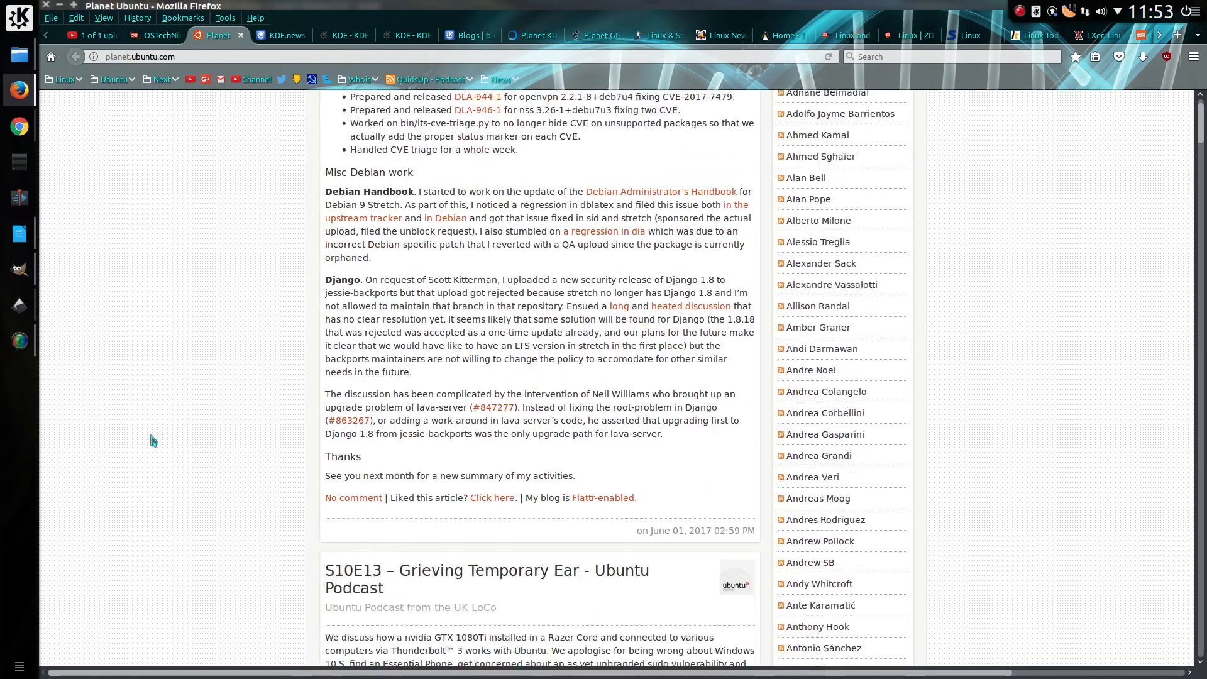
pyautogui.scroll(-3)
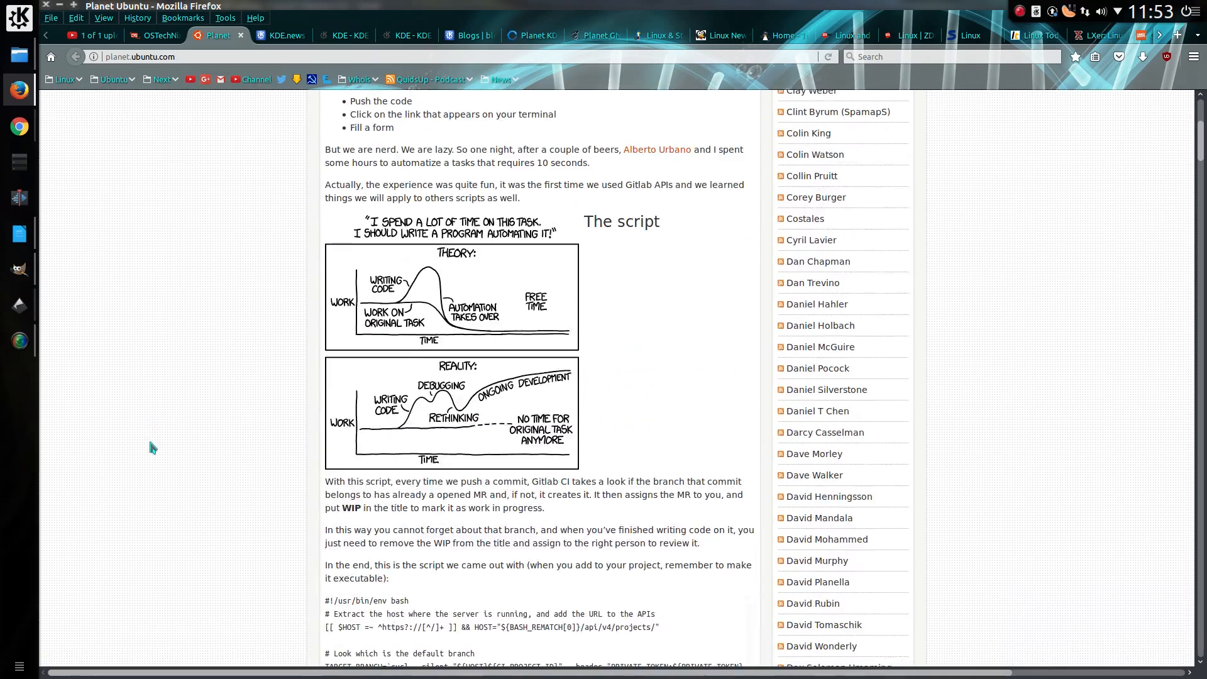
pyautogui.scroll(-3)
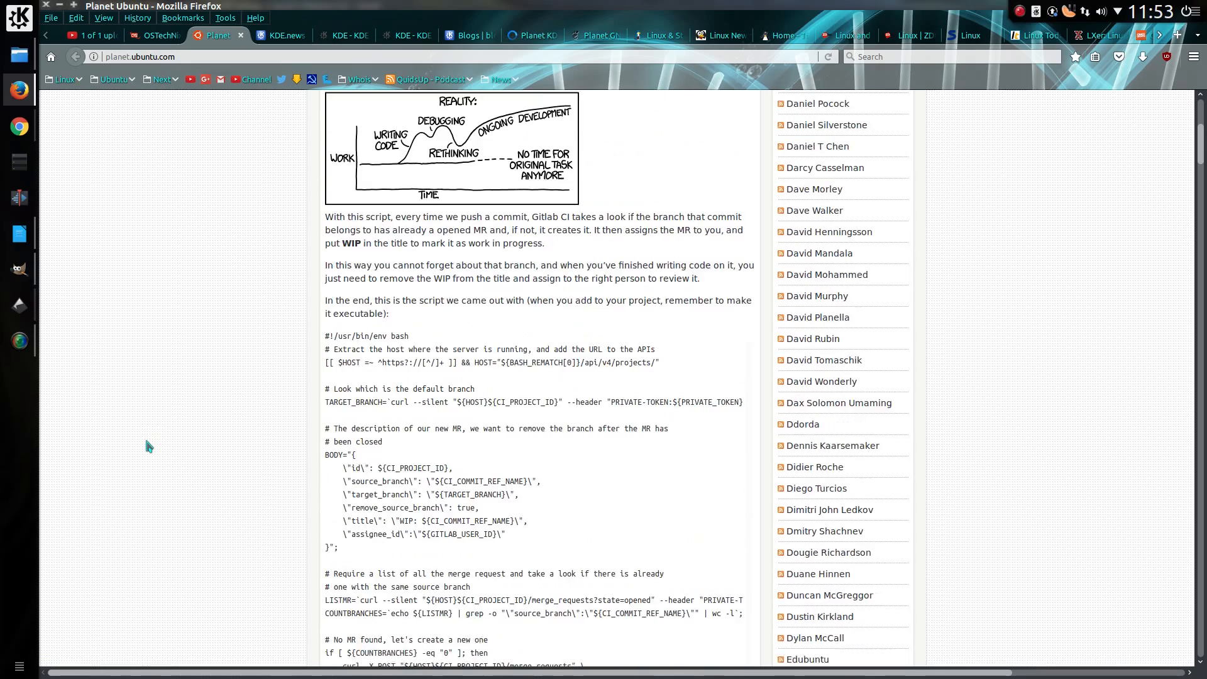
pyautogui.scroll(-3)
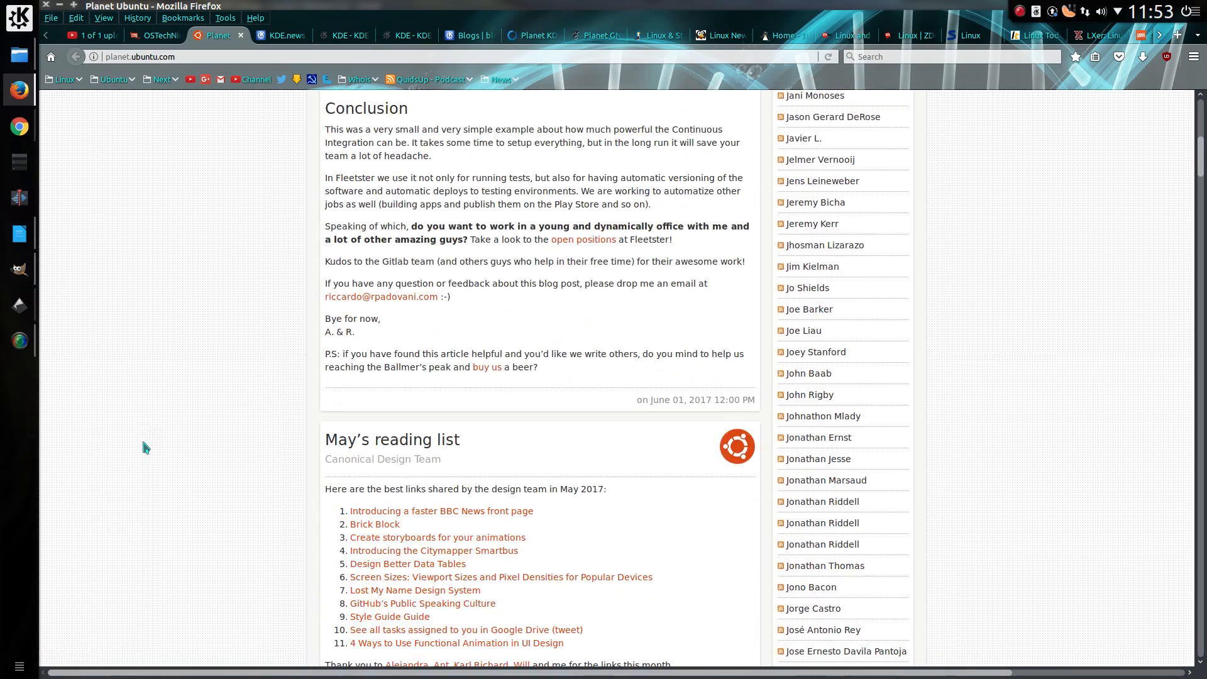
# Step: Read KDE.news's Plasma 5.10 article through its touch-screen section, then switch to KDE Security Advisories
pyautogui.click(281, 35)
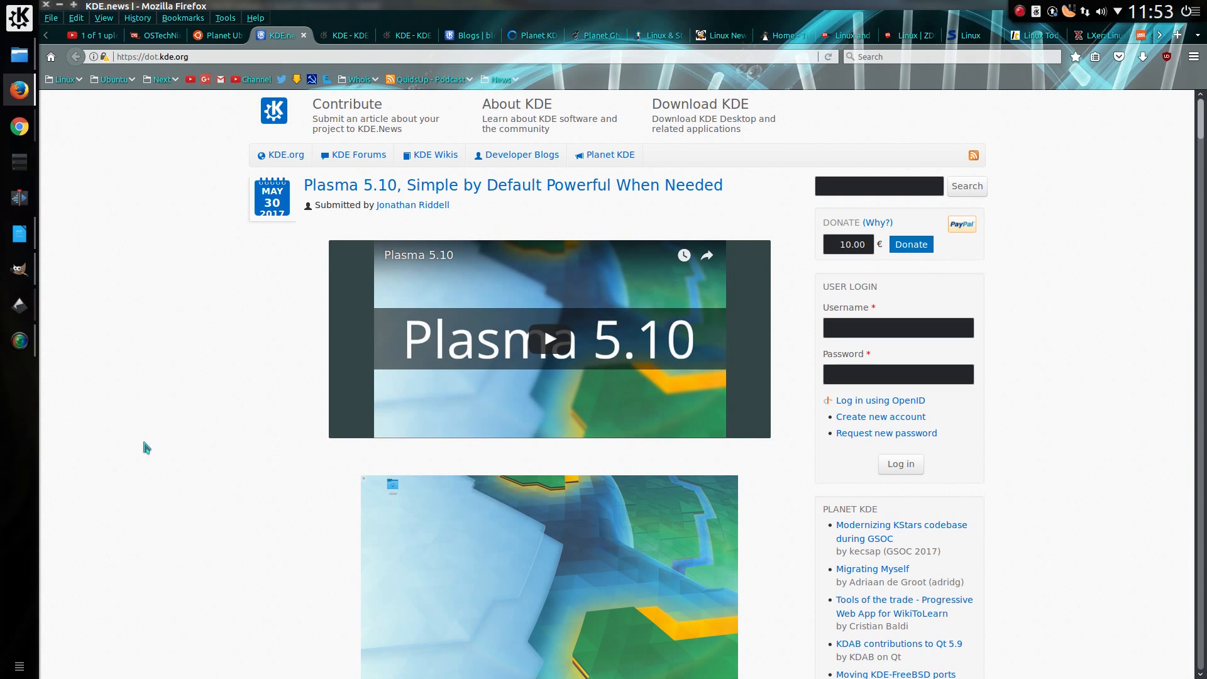
pyautogui.scroll(-3)
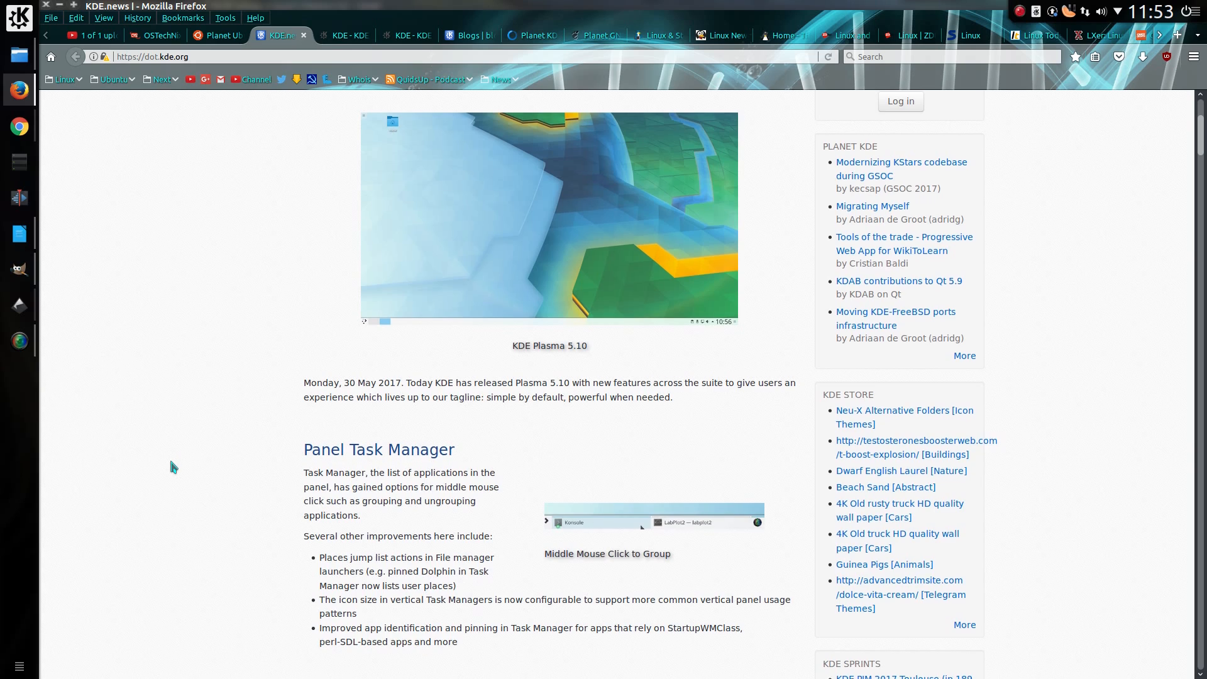
pyautogui.scroll(-3)
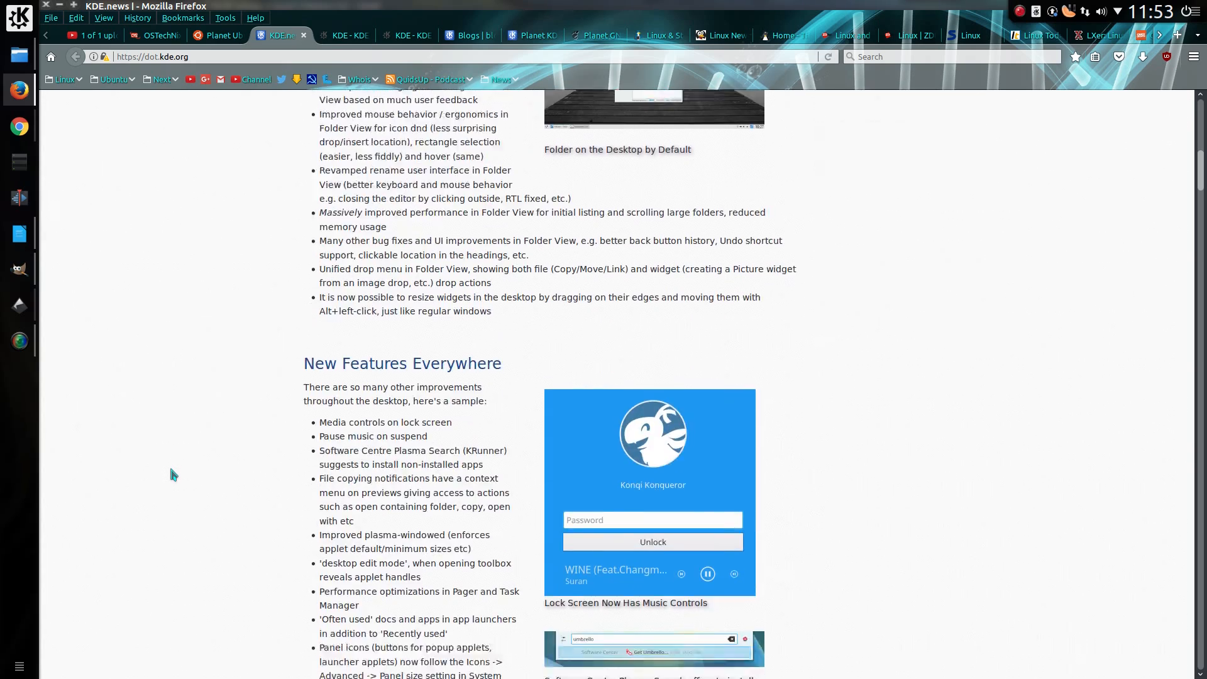
pyautogui.scroll(-3)
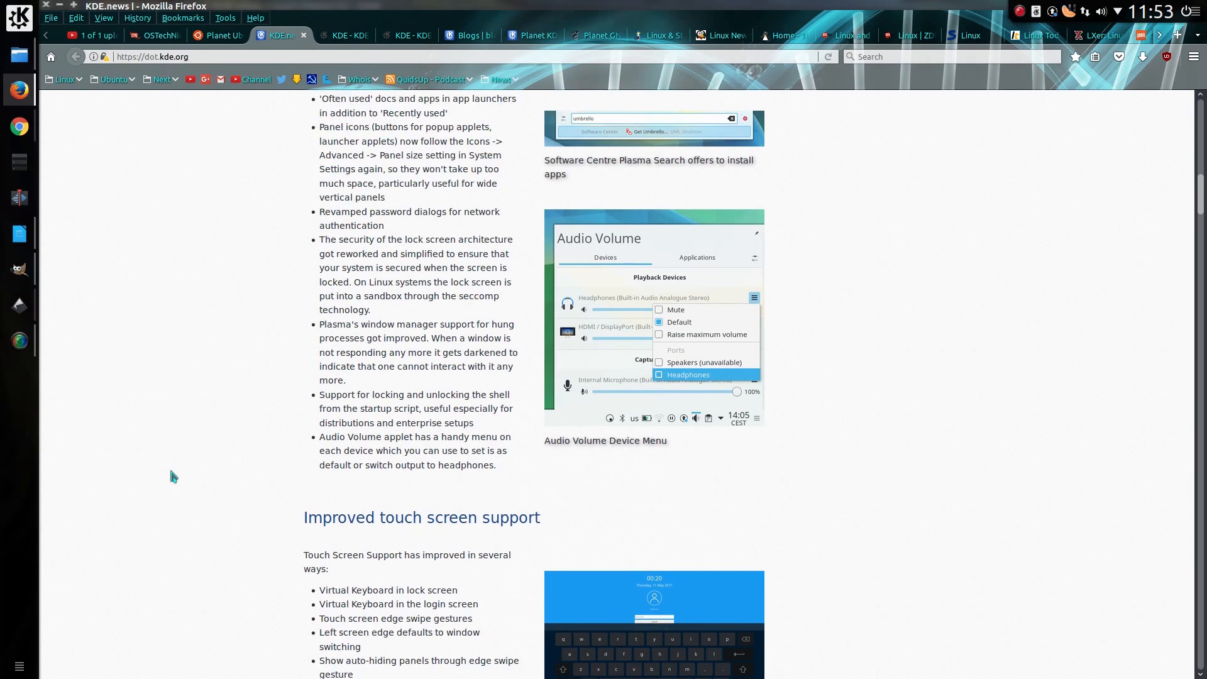
pyautogui.click(349, 36)
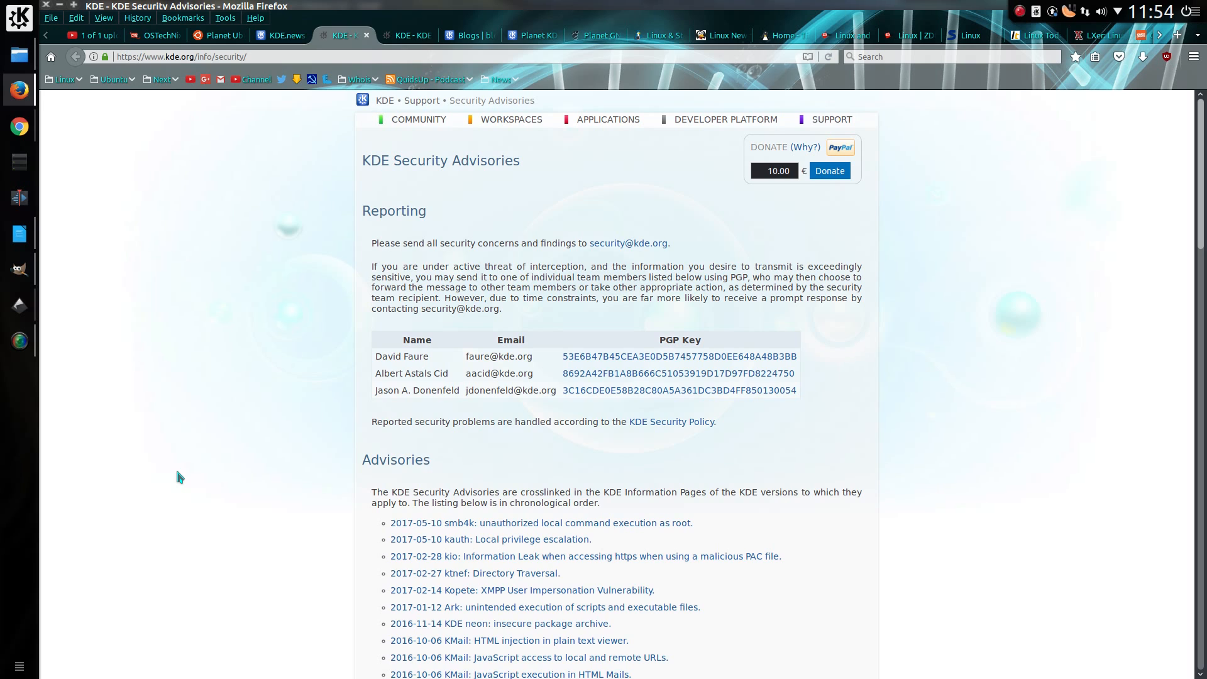
# Step: Glance at KDE Blogs, then scroll Planet KDE to the Modernizing KStars GSOC post
pyautogui.click(407, 36)
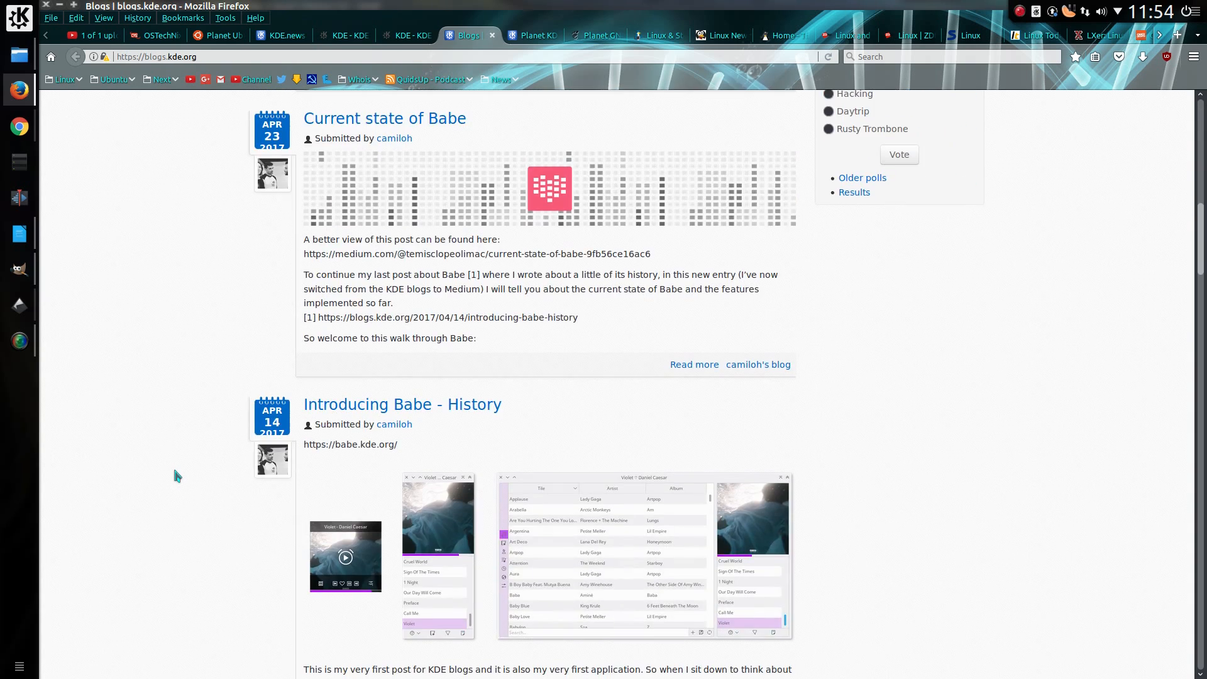
pyautogui.click(529, 35)
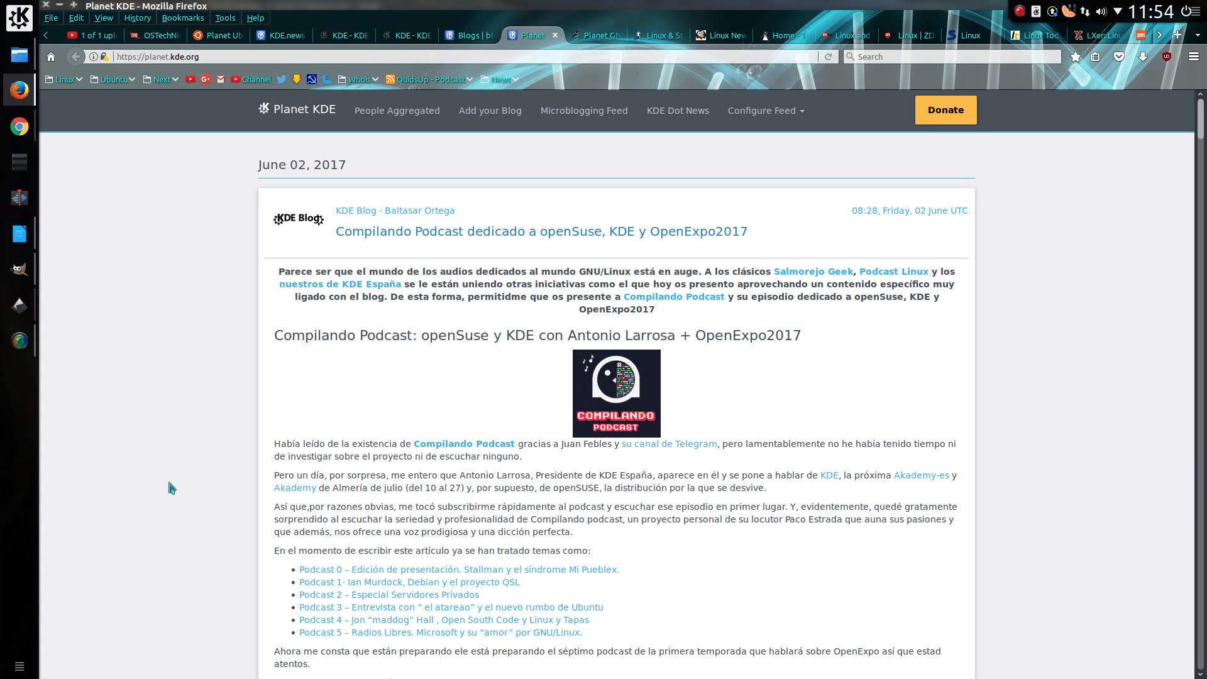
pyautogui.scroll(-3)
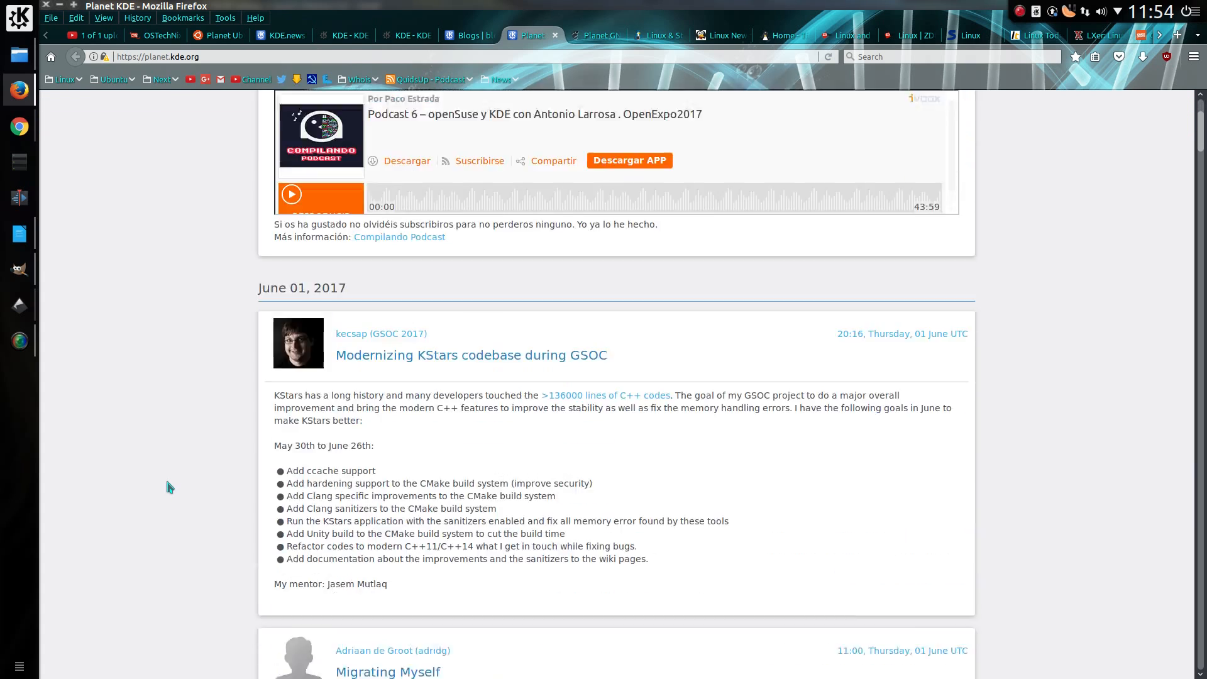
# Step: Show Planet GNOME and read the GNOME Peru Challenge 2017 post to its third session
pyautogui.click(593, 34)
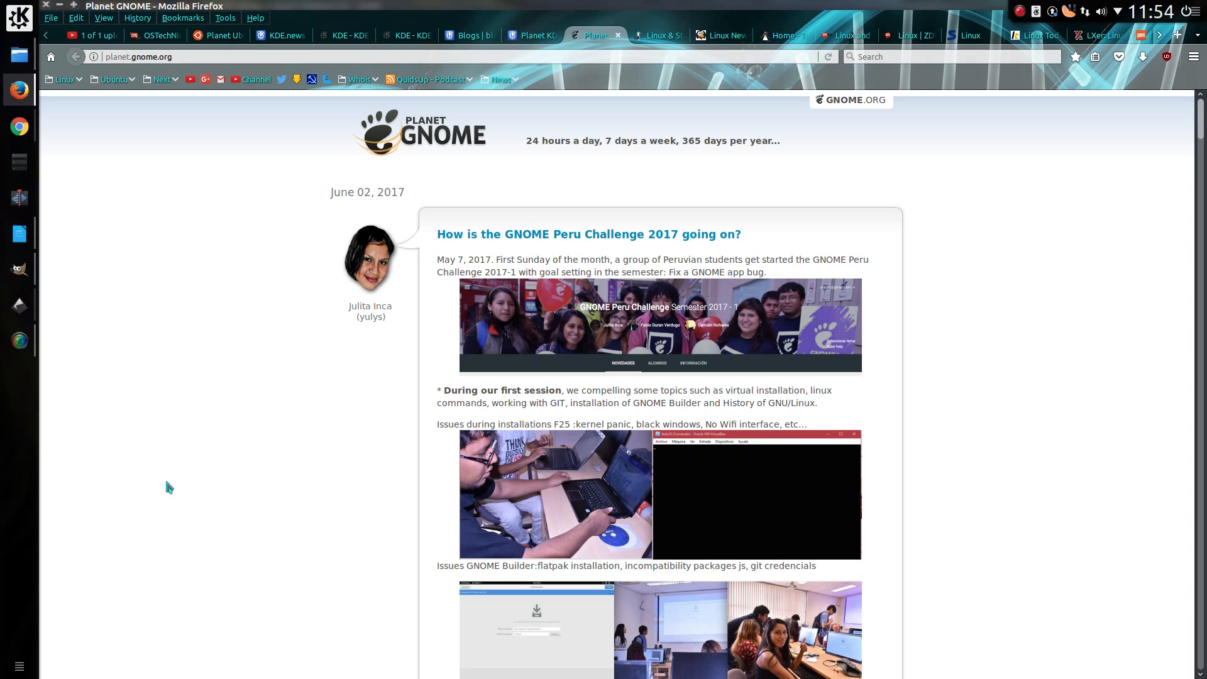
pyautogui.scroll(-3)
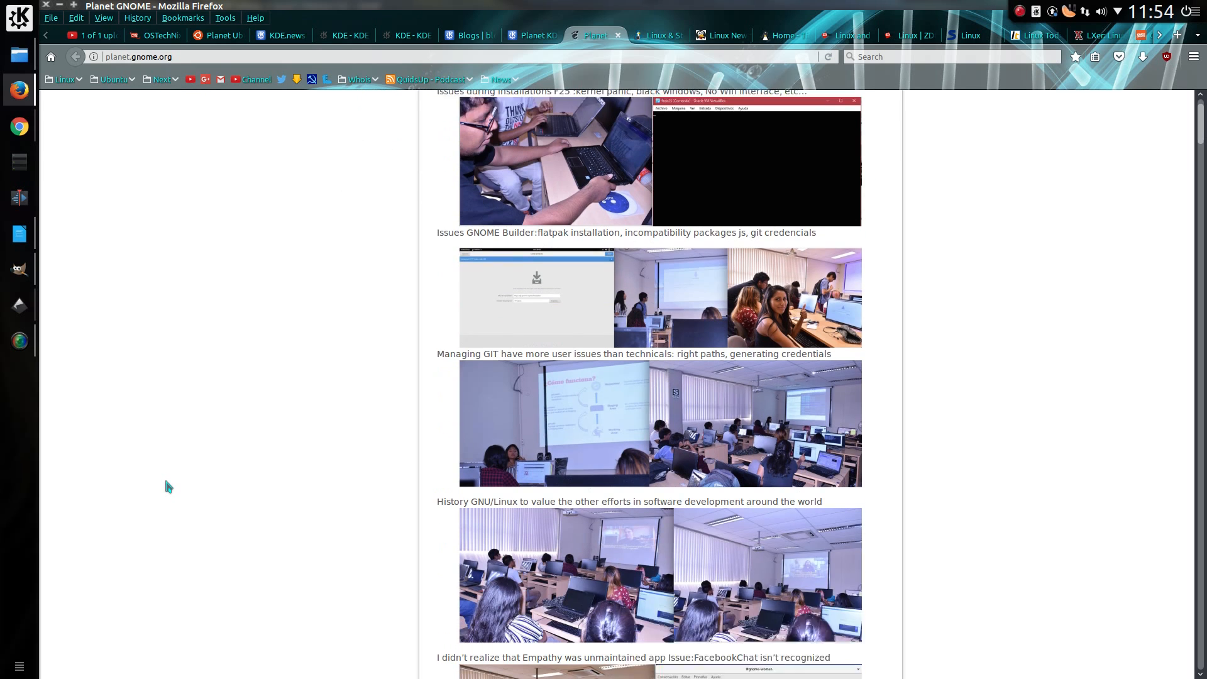
pyautogui.scroll(-3)
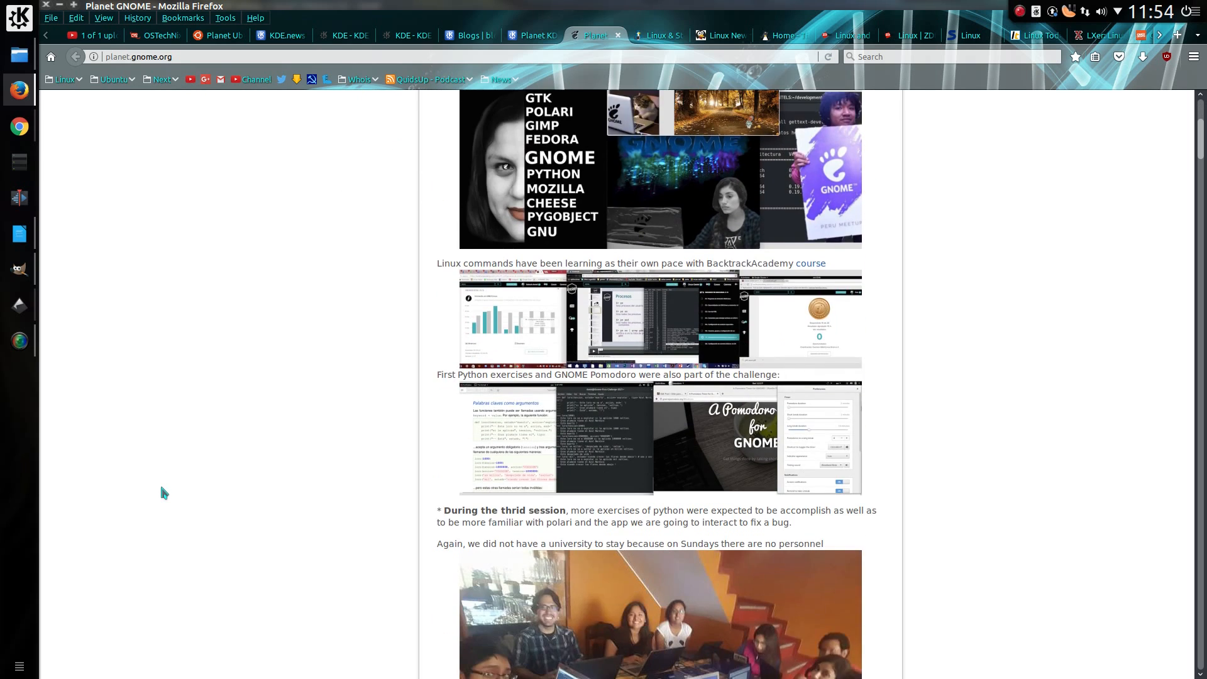
# Step: Browse GamingOnLinux's latest articles past the Pyre and Feral versus posts, back to Shotgun Farmers
pyautogui.click(655, 35)
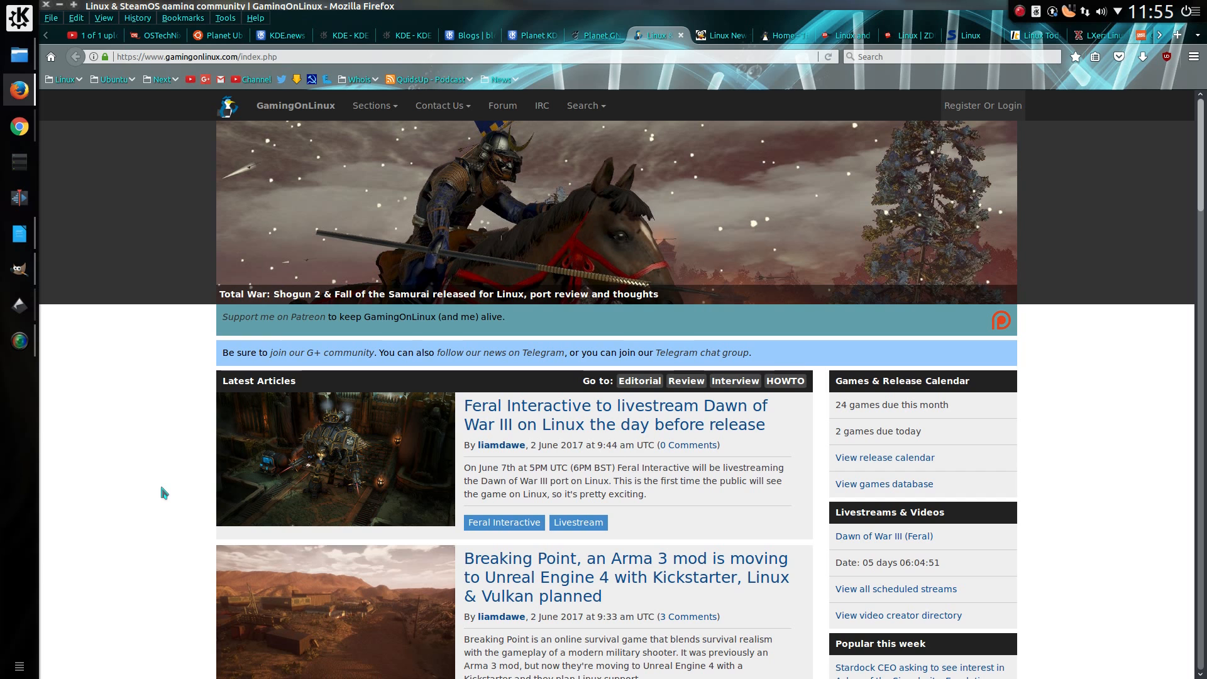
pyautogui.scroll(-3)
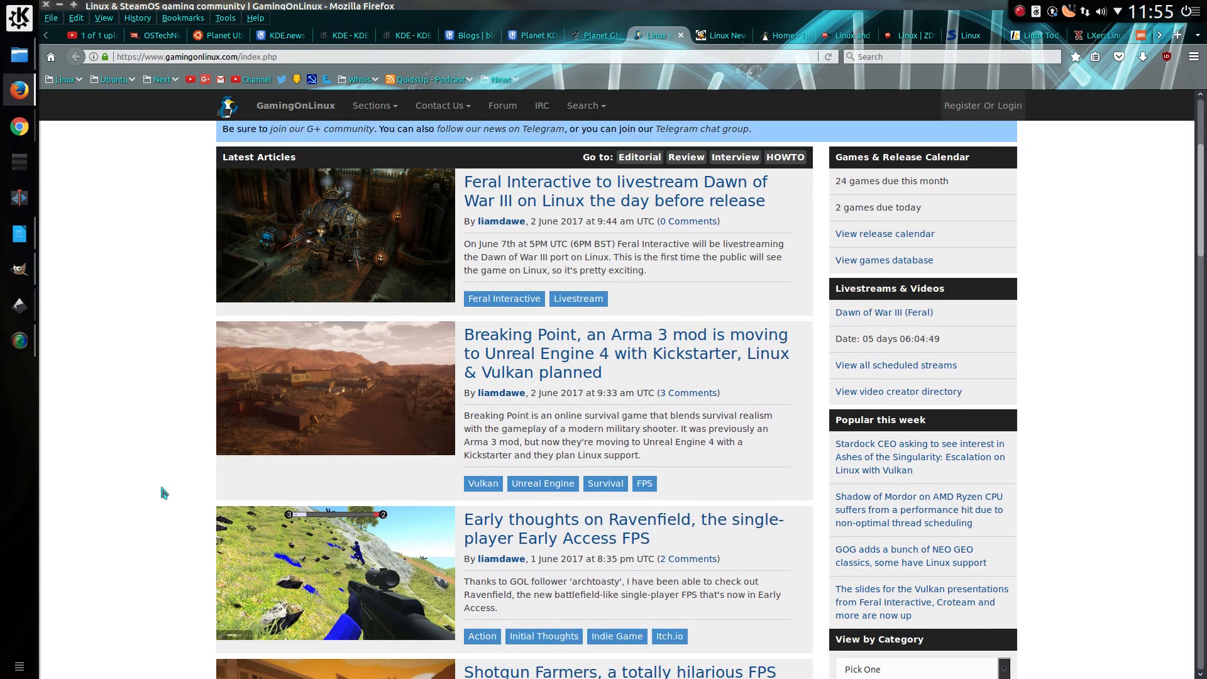
pyautogui.scroll(-3)
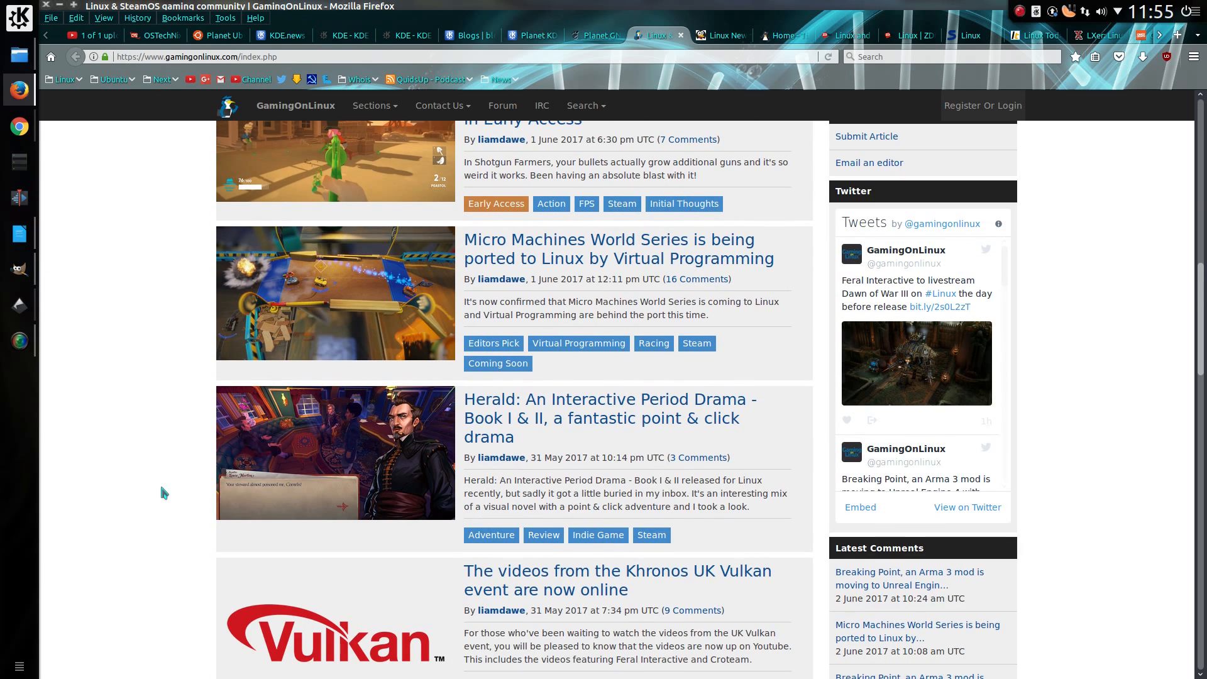
pyautogui.scroll(-3)
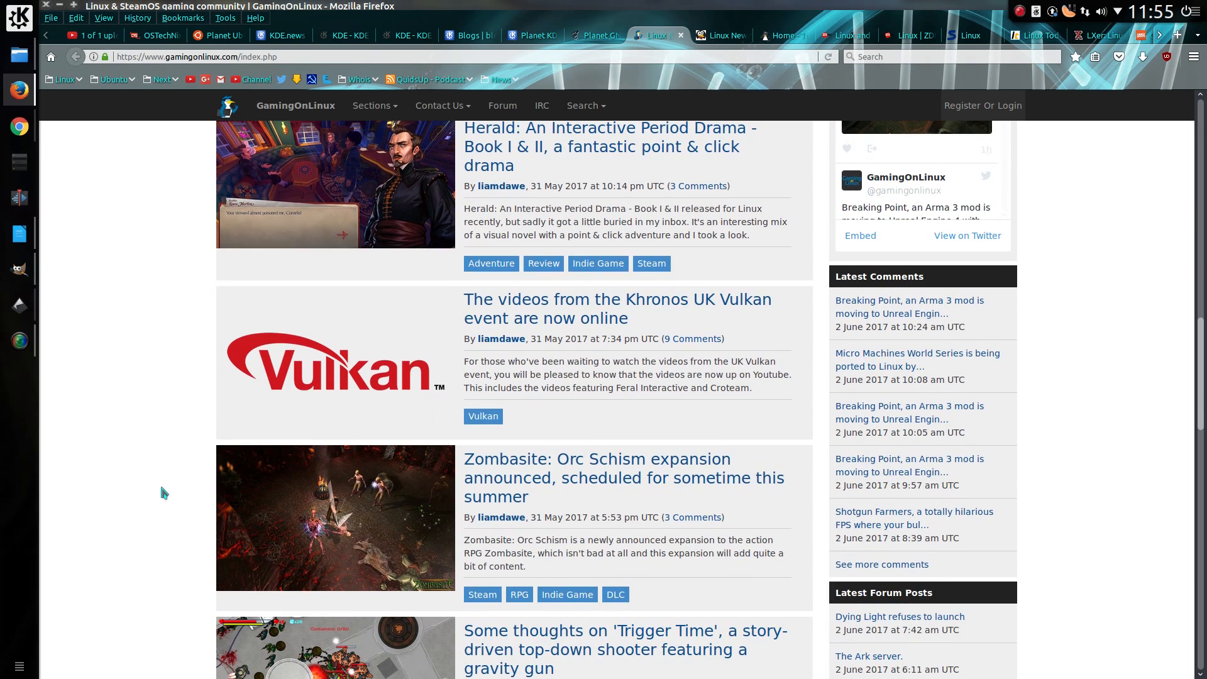
pyautogui.scroll(-3)
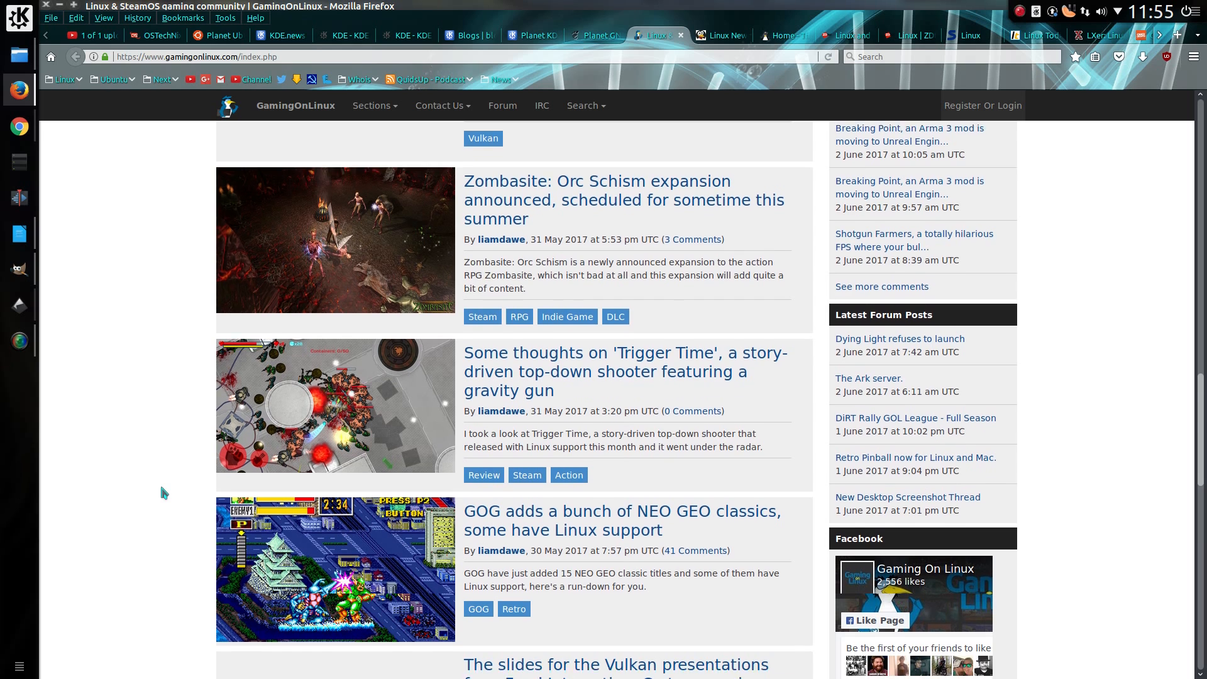
pyautogui.scroll(-3)
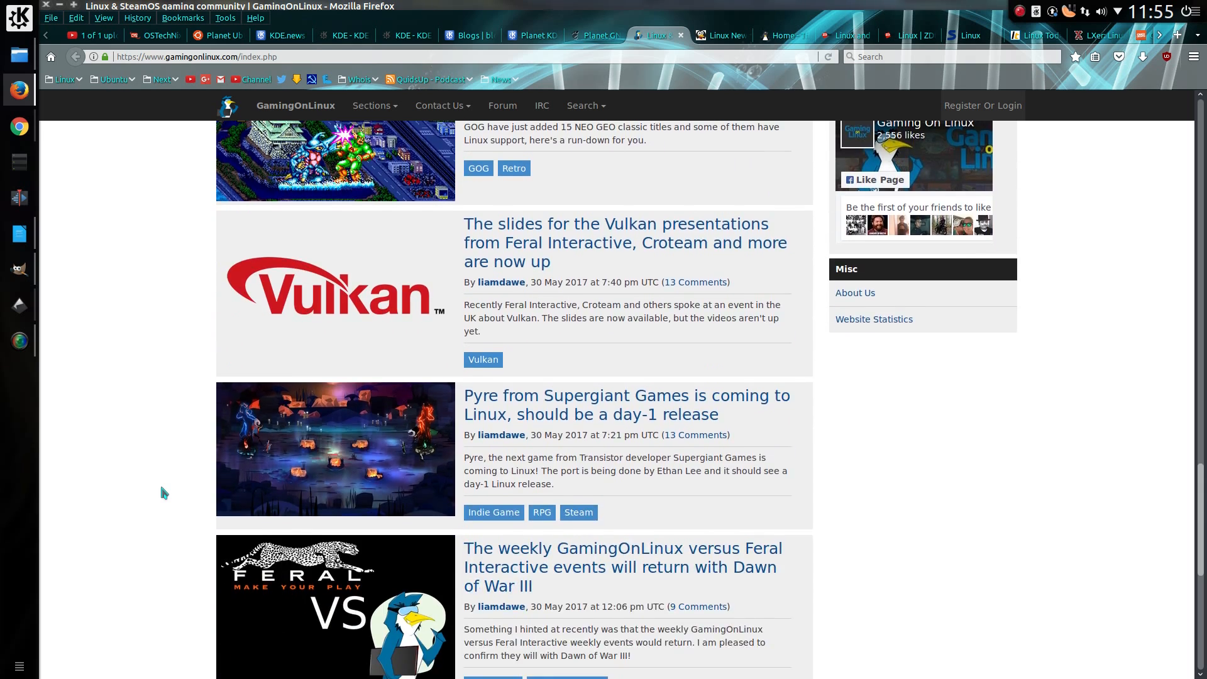
pyautogui.scroll(-3)
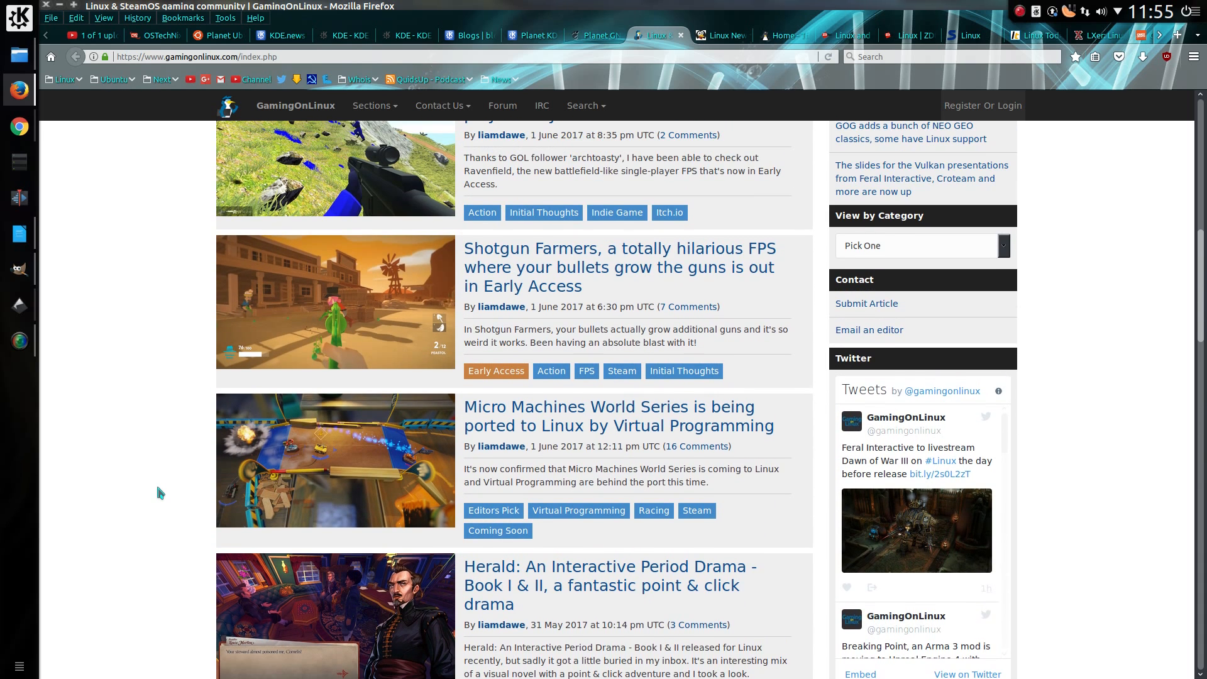
# Step: Show the LifeOnLinux home page, topped by the Wine Staging 2.7 post, and scroll its articles
pyautogui.click(716, 35)
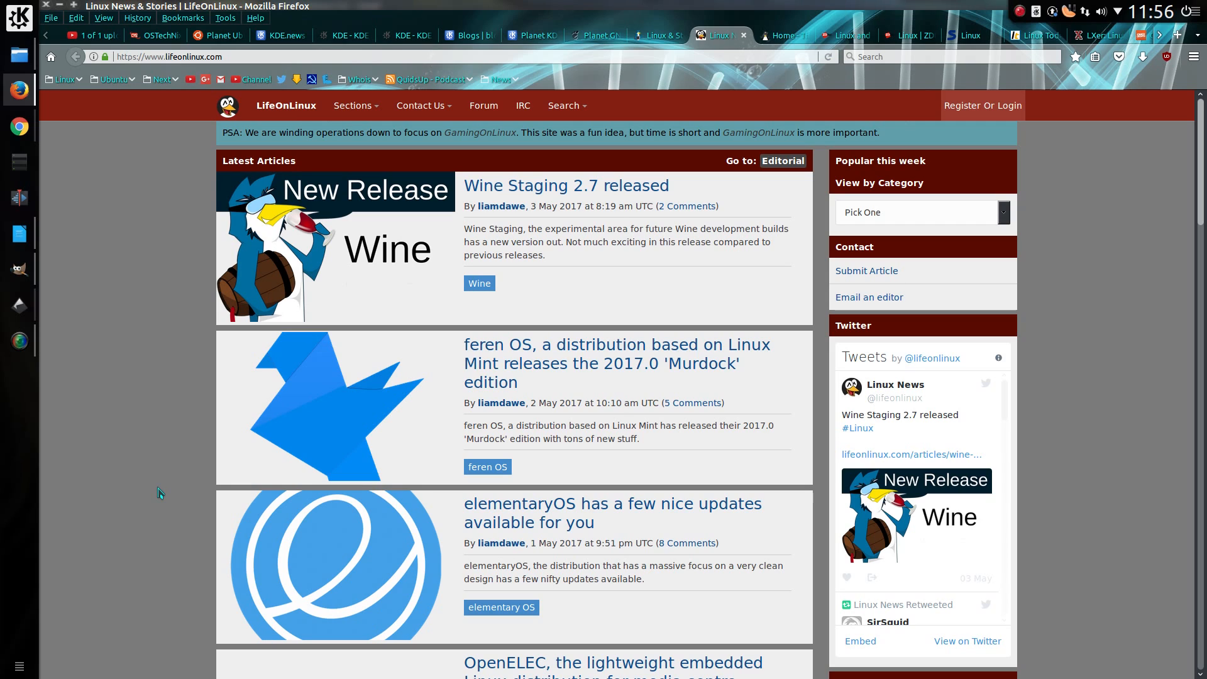
pyautogui.scroll(-3)
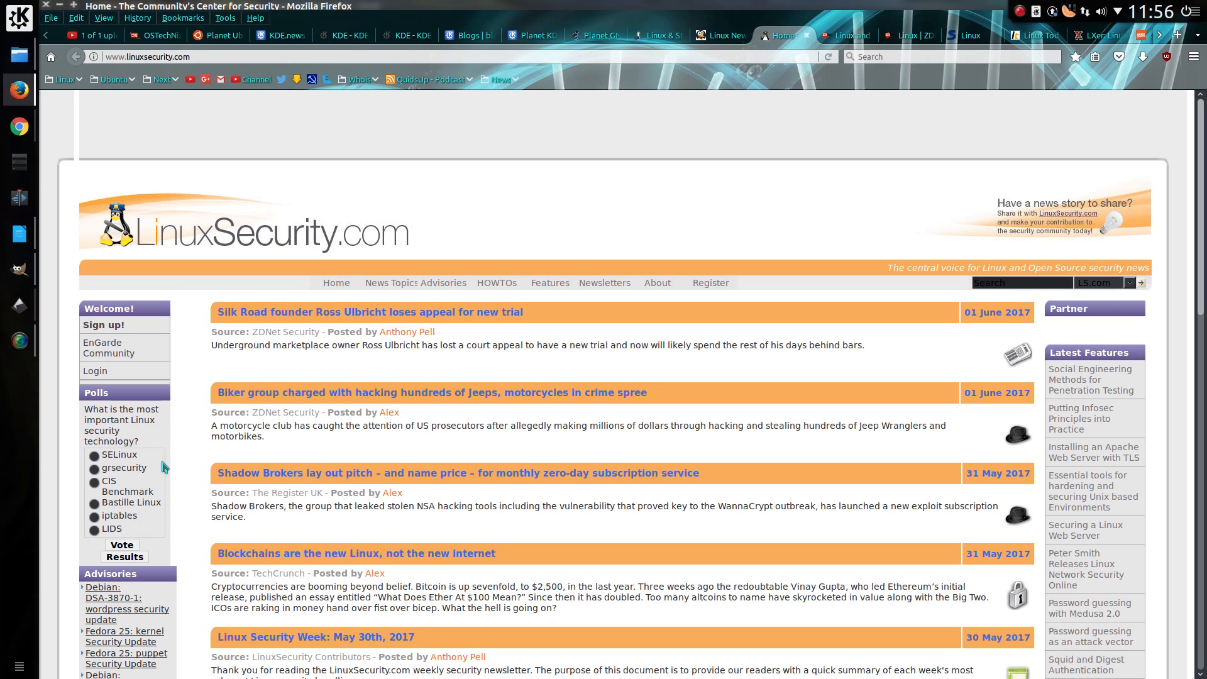
# Step: Scroll the LinuxSecurity.com headlines down to the unencrypted-databases story
pyautogui.scroll(-3)
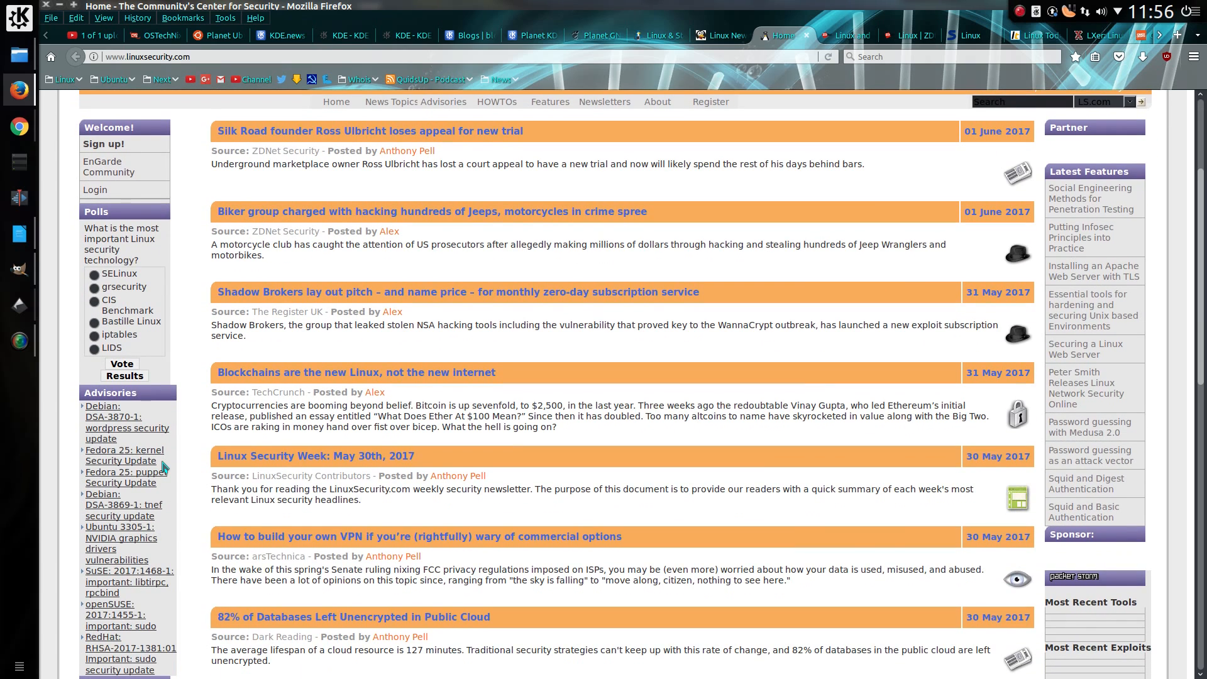
pyautogui.scroll(-3)
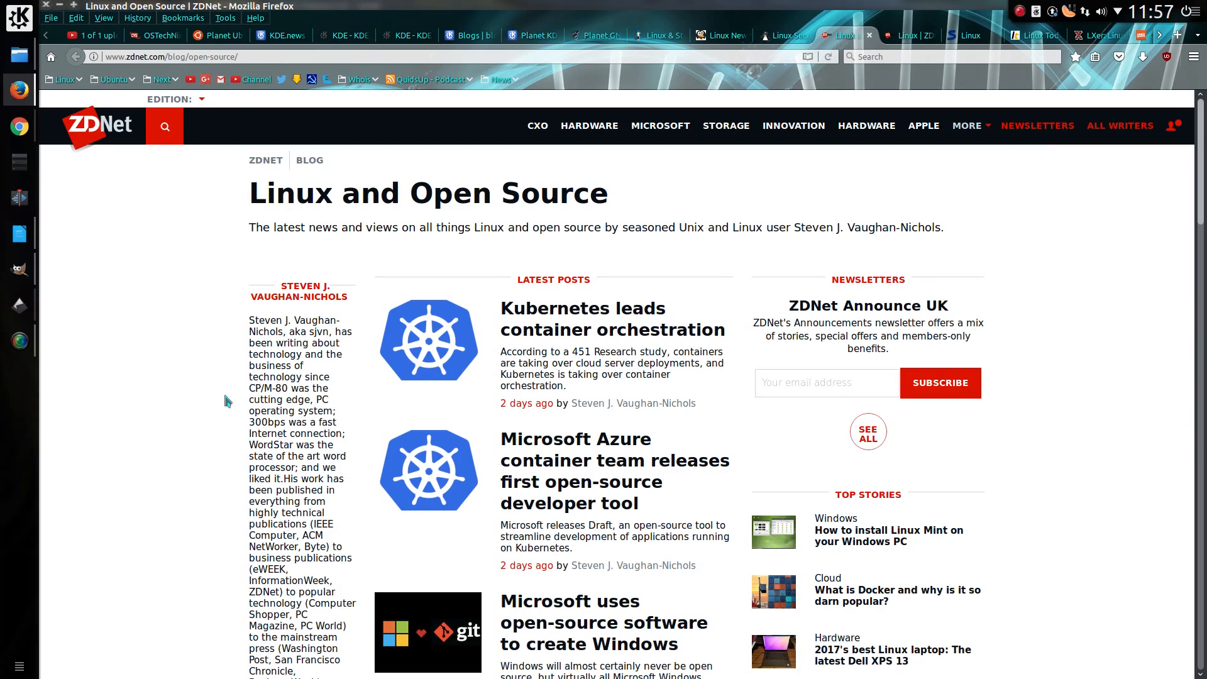
# Step: Scroll ZDNet's Linux and Open Source latest posts past the RHEL 7.4 beta post
pyautogui.scroll(-3)
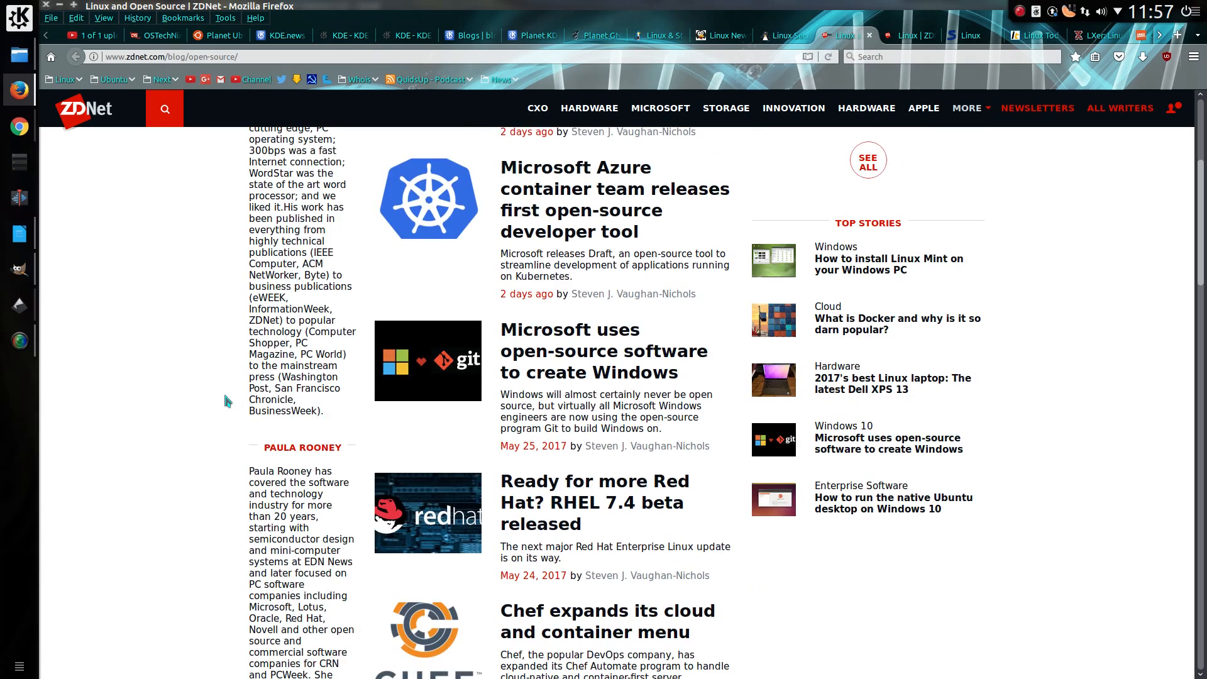
pyautogui.scroll(-3)
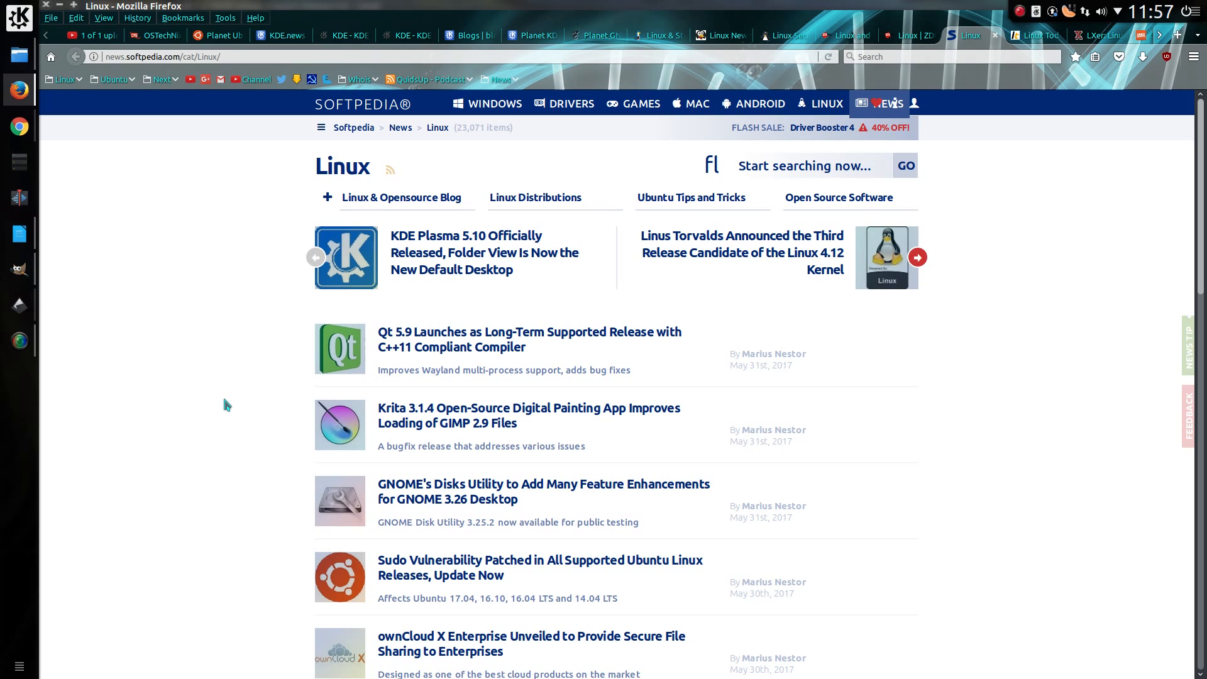
# Step: Scroll Softpedia's Linux news to the pagination, ending at the Debian Stretch Orange Pi post
pyautogui.scroll(-3)
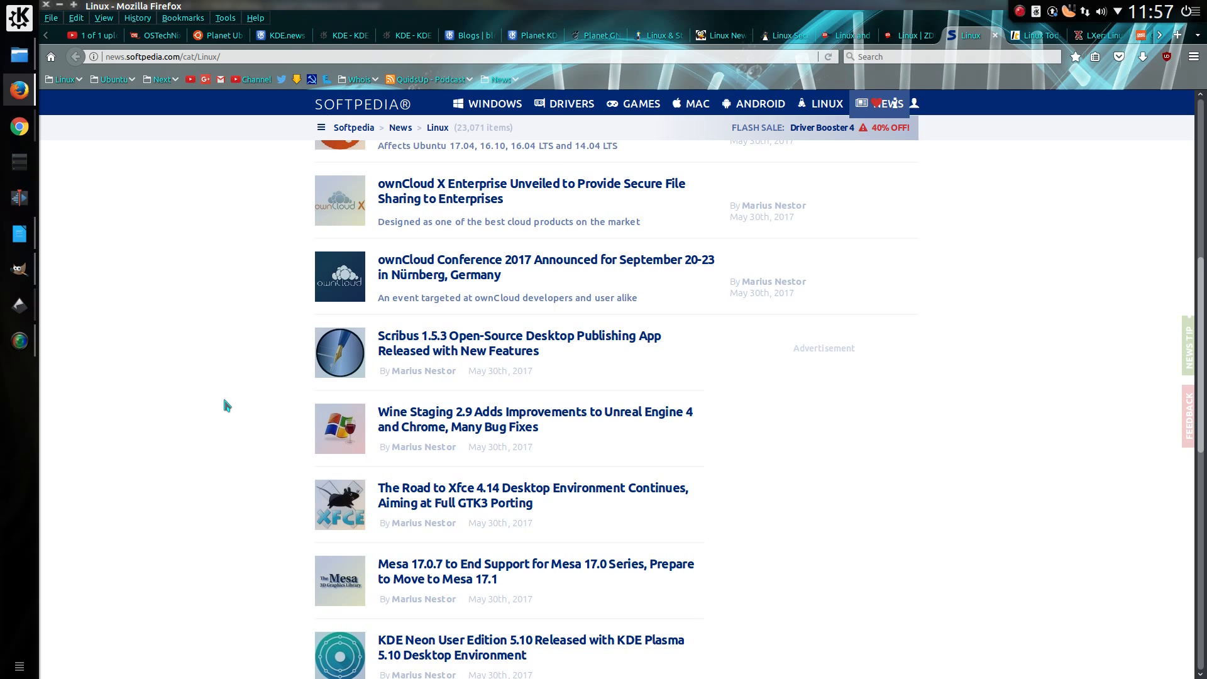
pyautogui.scroll(-3)
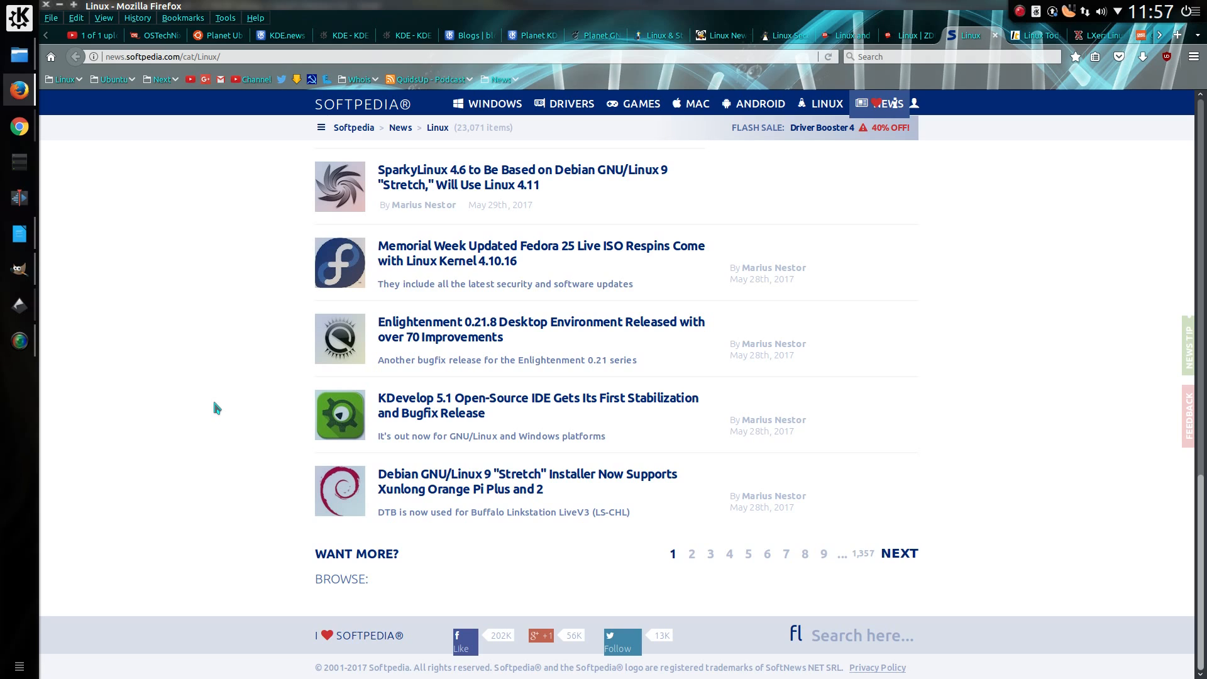
pyautogui.moveTo(213, 413)
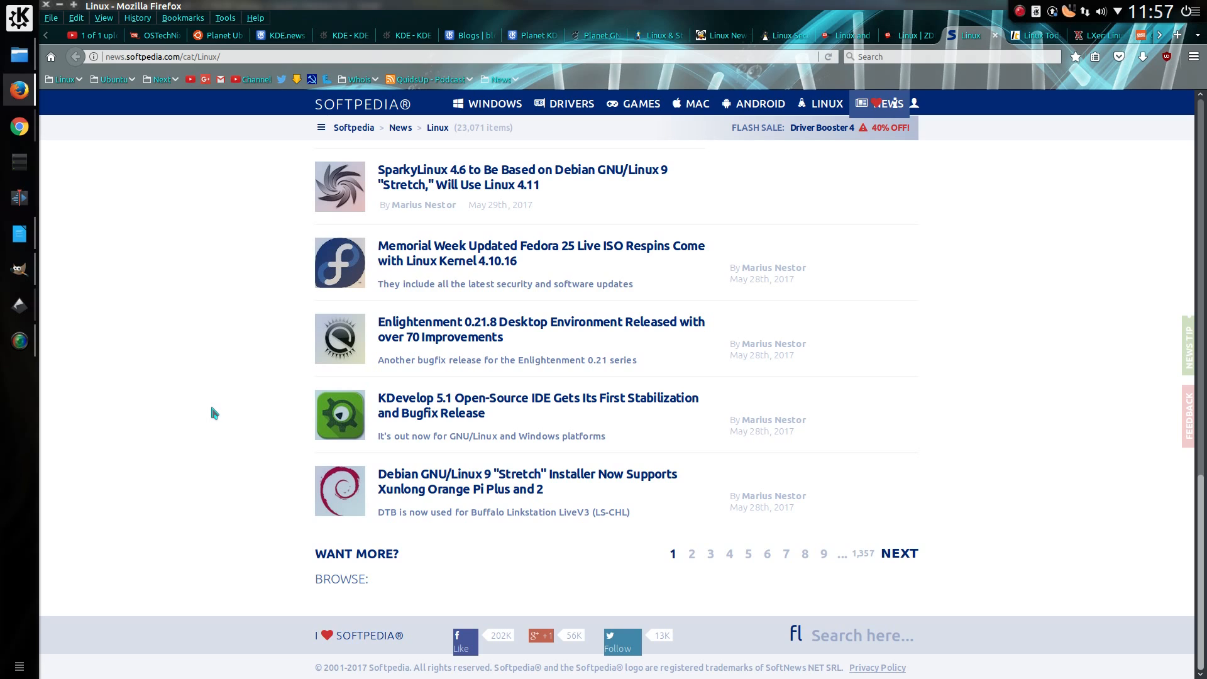
# Step: Show Linux Today, scroll its headlines to the LinuxToday Archives link, then switch to LXer
pyautogui.click(1035, 35)
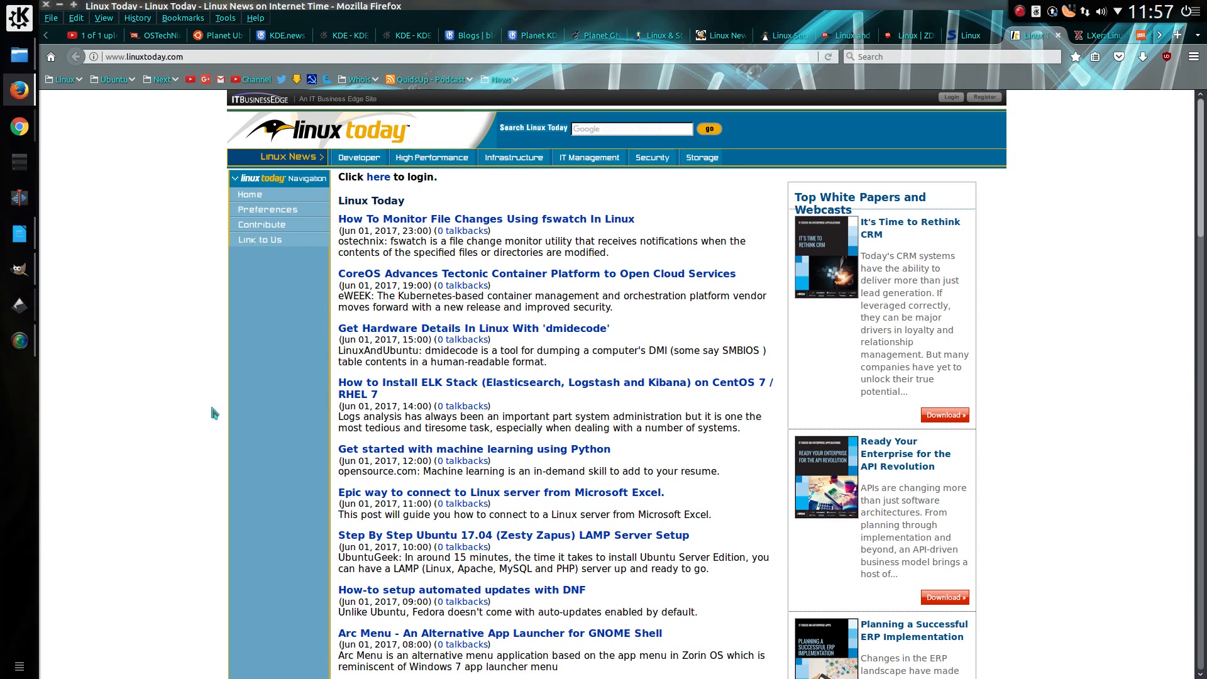
pyautogui.moveTo(216, 415)
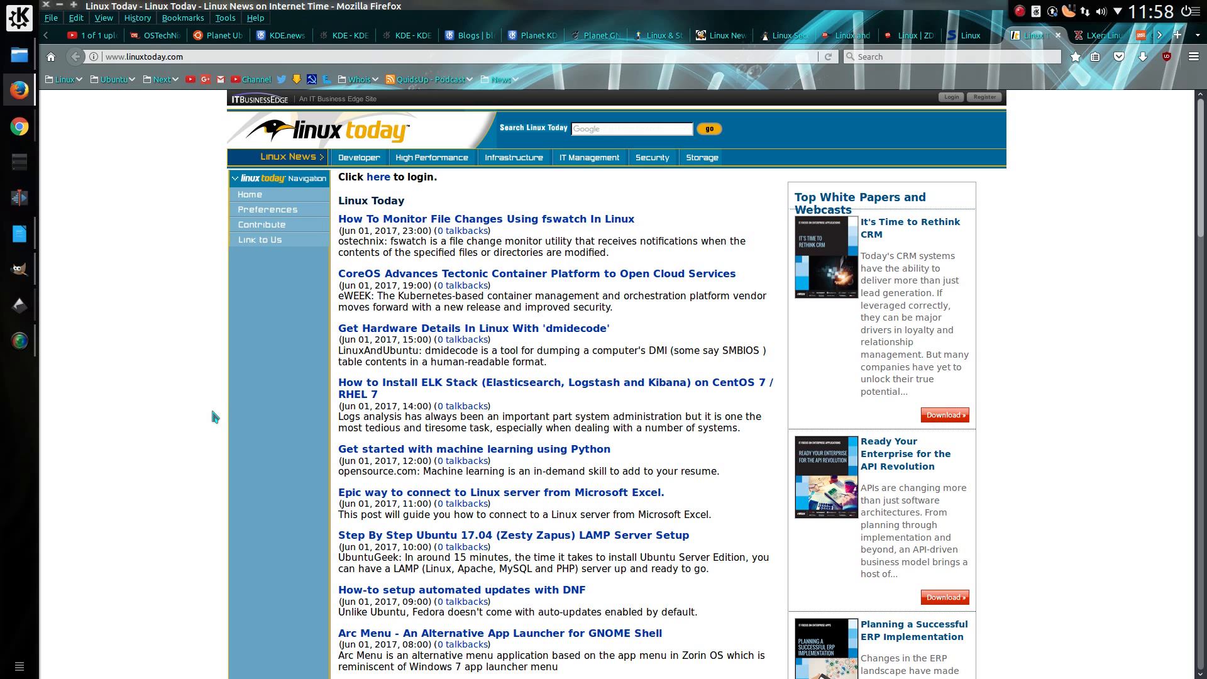
pyautogui.scroll(-3)
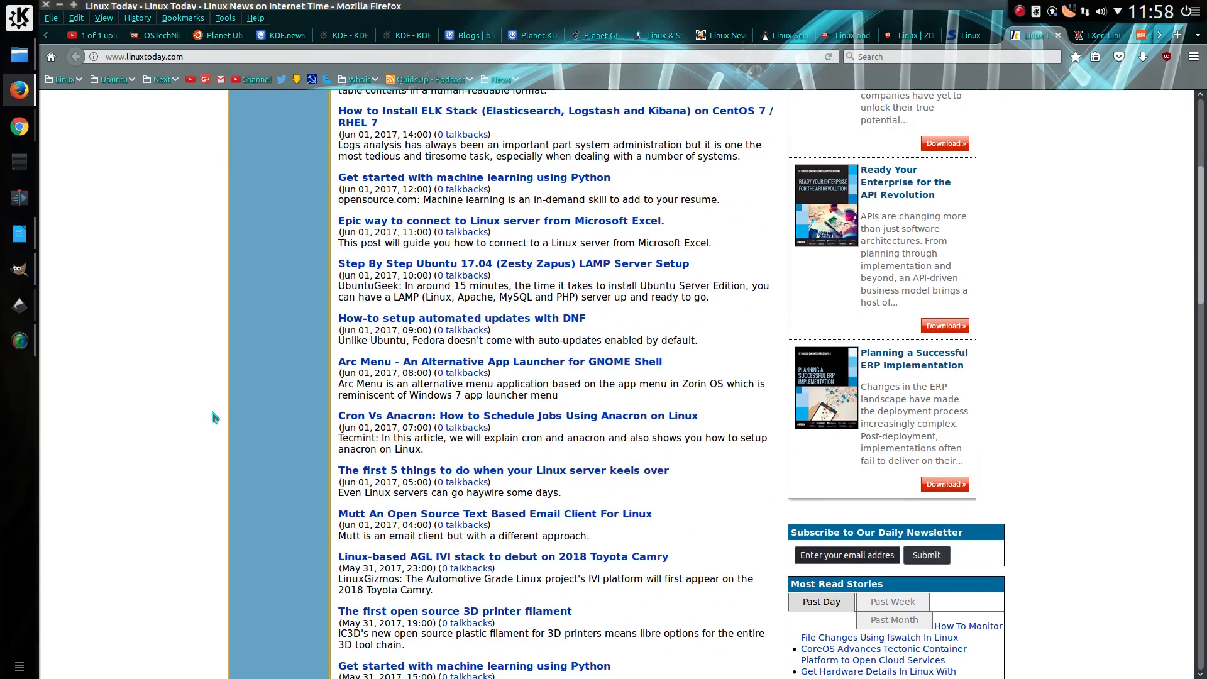
pyautogui.scroll(-3)
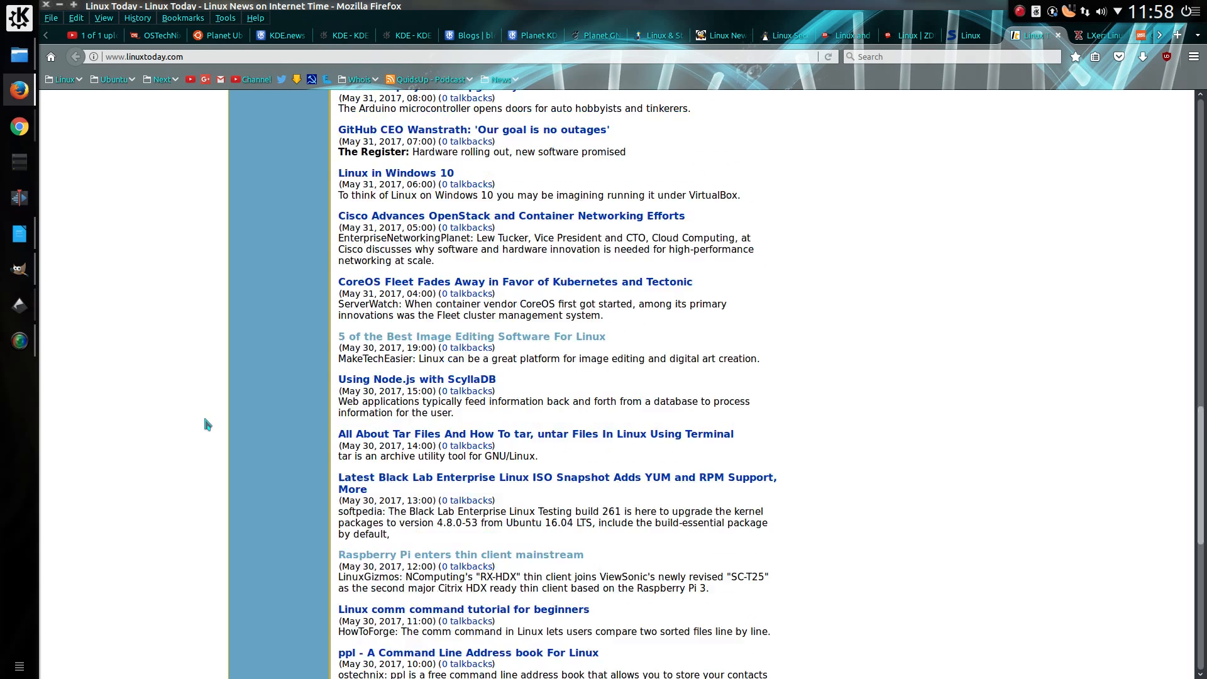
pyautogui.scroll(-3)
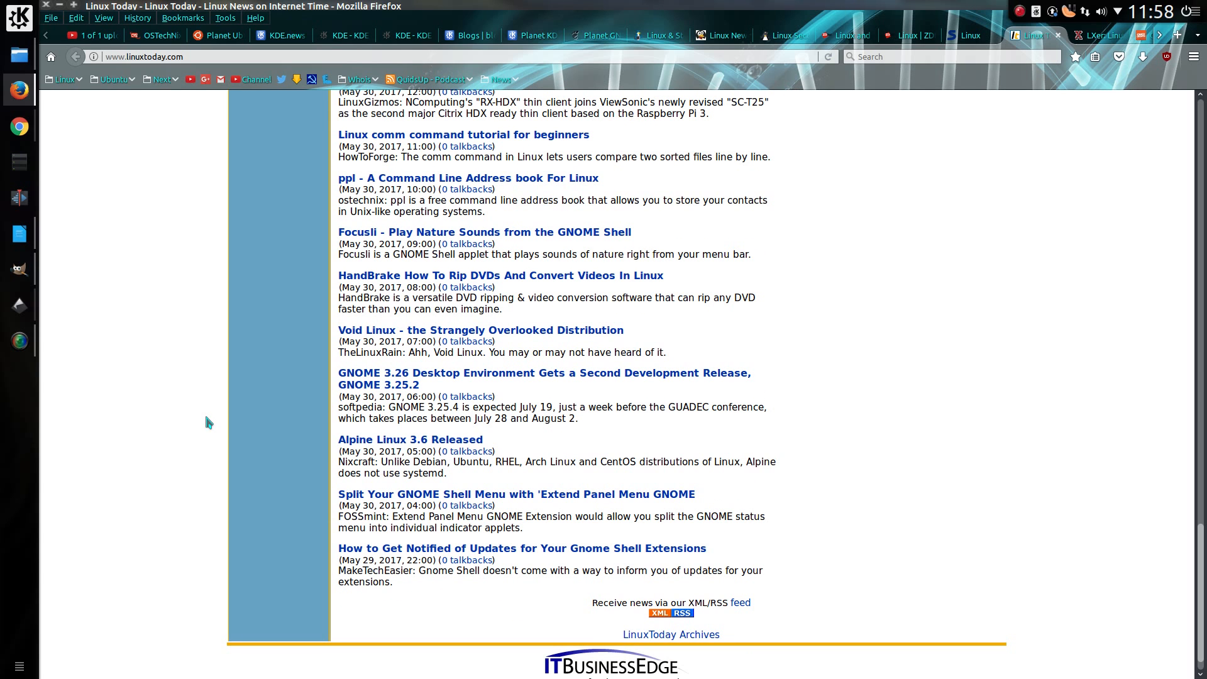
pyautogui.moveTo(209, 421)
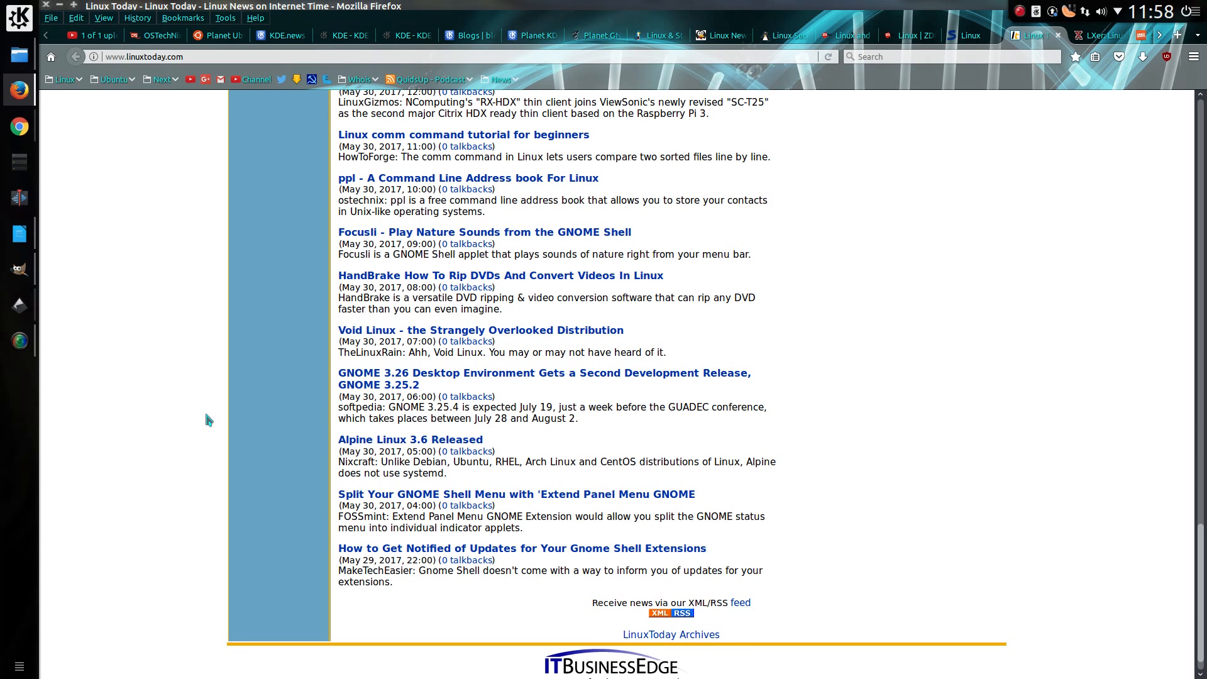
pyautogui.click(1093, 36)
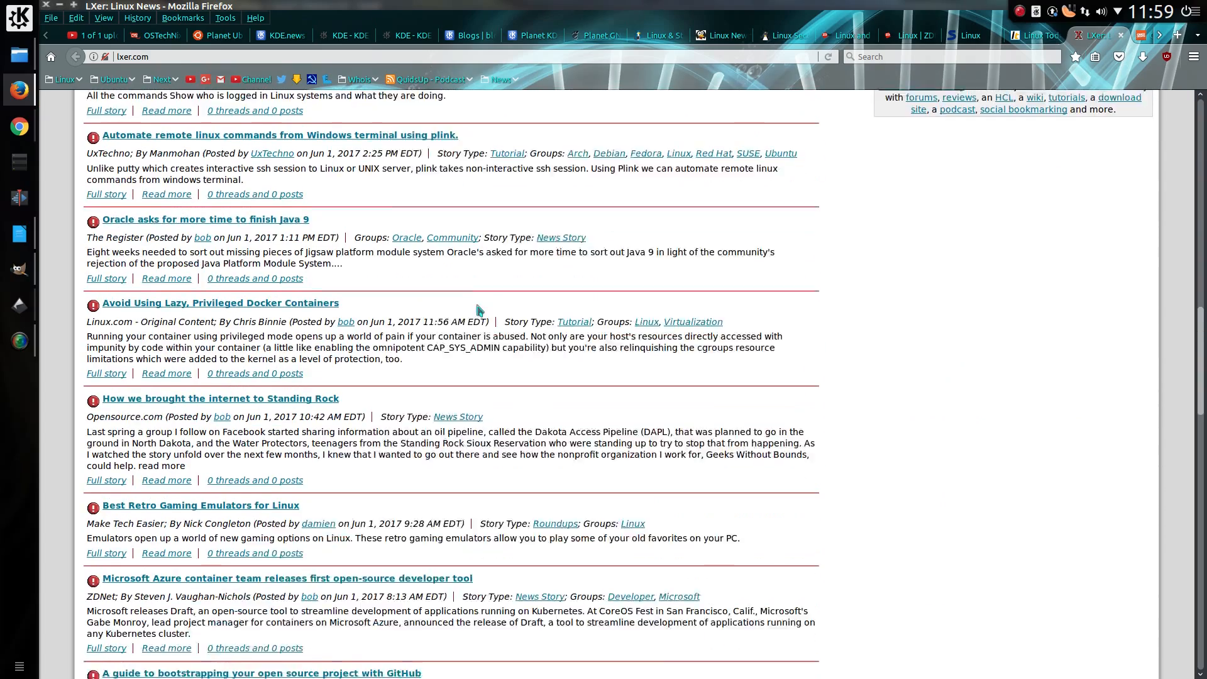
# Step: Scroll down LXer's news list past the plink and Java 9 stories
pyautogui.scroll(-3)
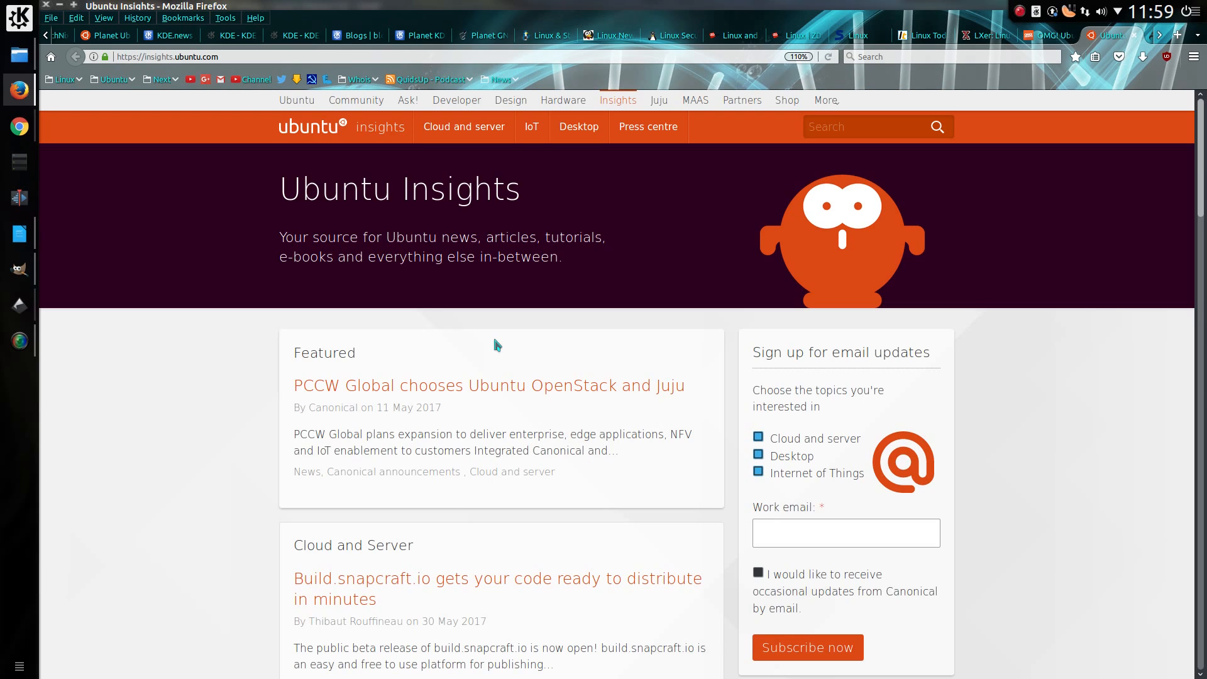
# Step: Scroll Ubuntu Insights past Featured and Cloud and Server down to Internet of Things articles
pyautogui.scroll(-3)
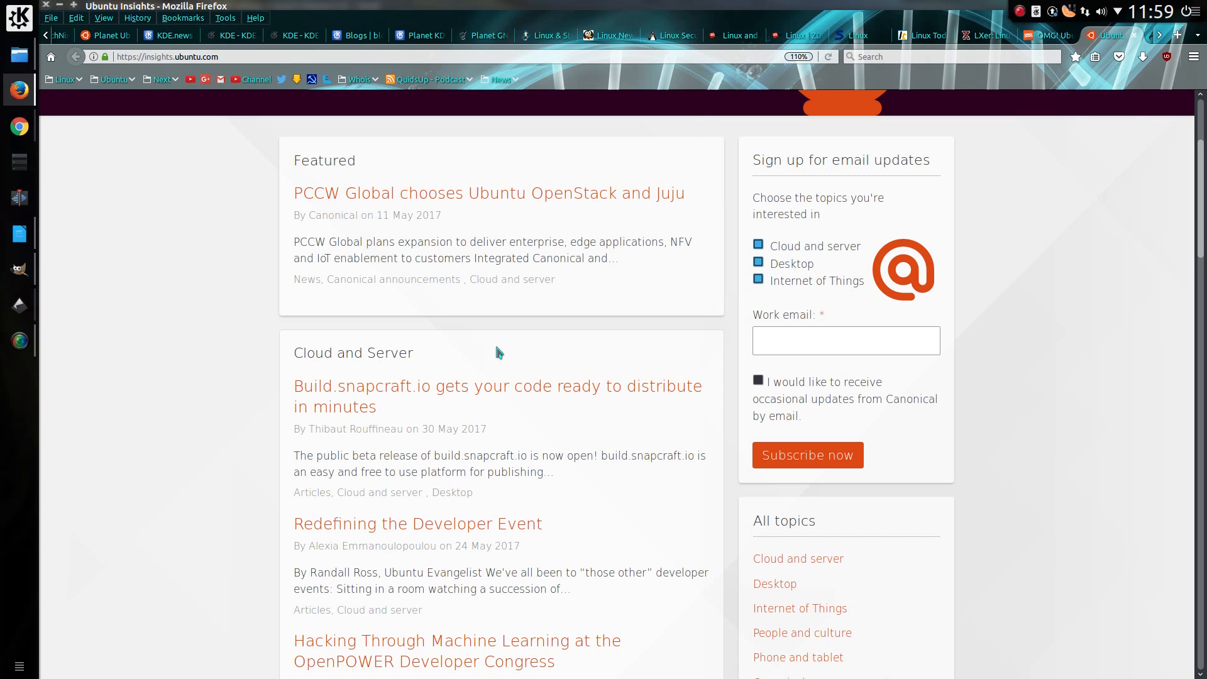
pyautogui.scroll(-3)
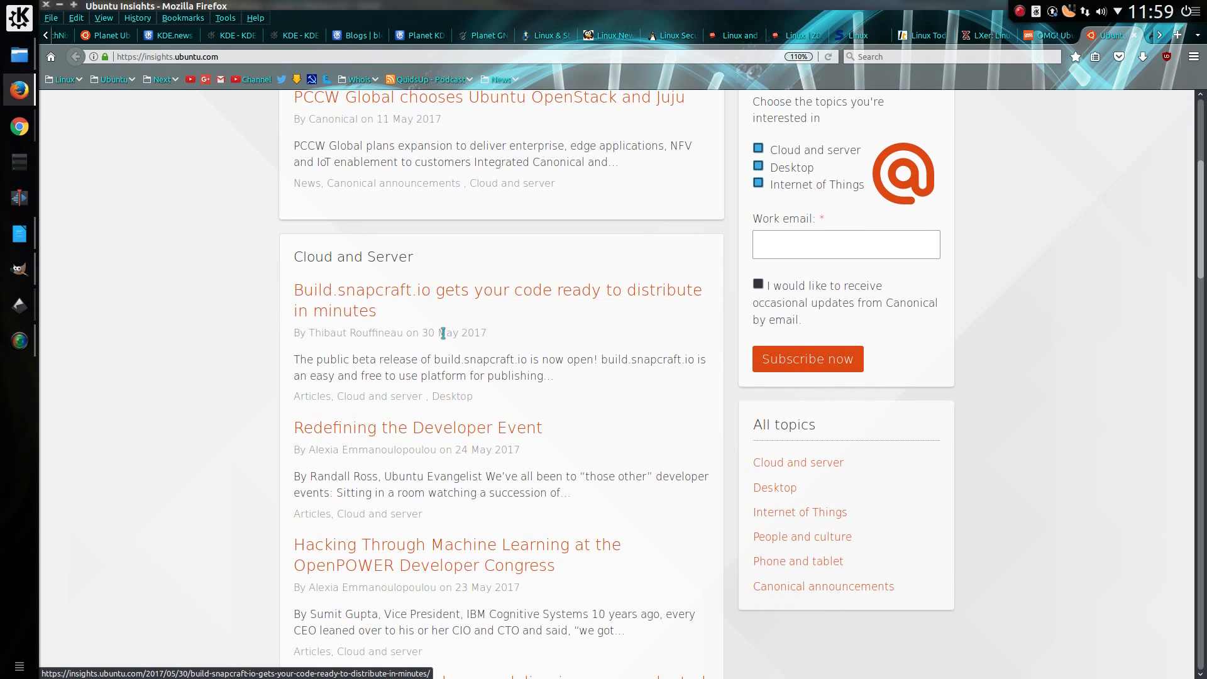
pyautogui.scroll(-3)
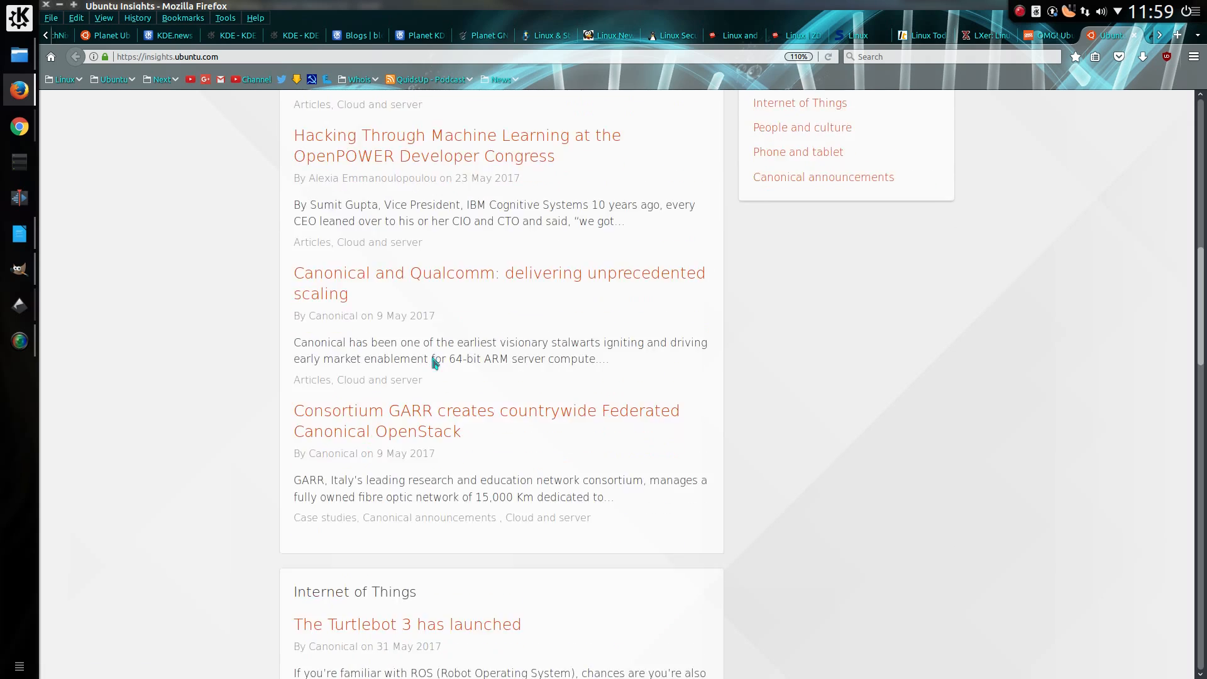
pyautogui.scroll(-3)
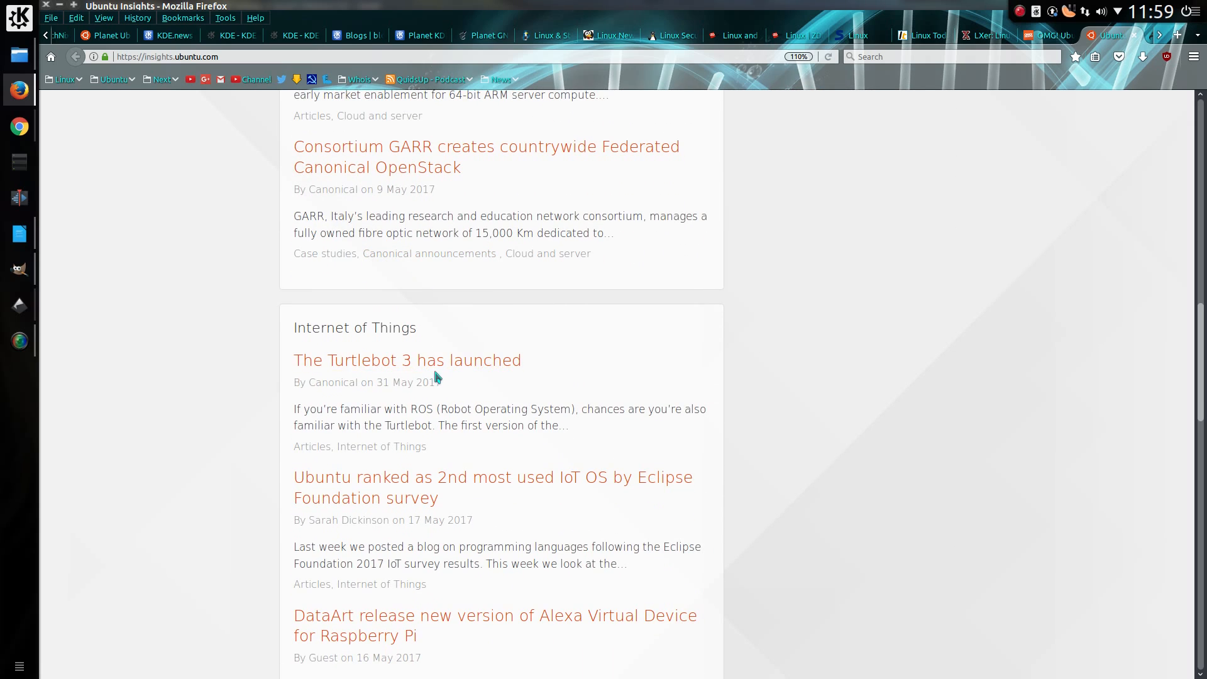
pyautogui.moveTo(428, 308)
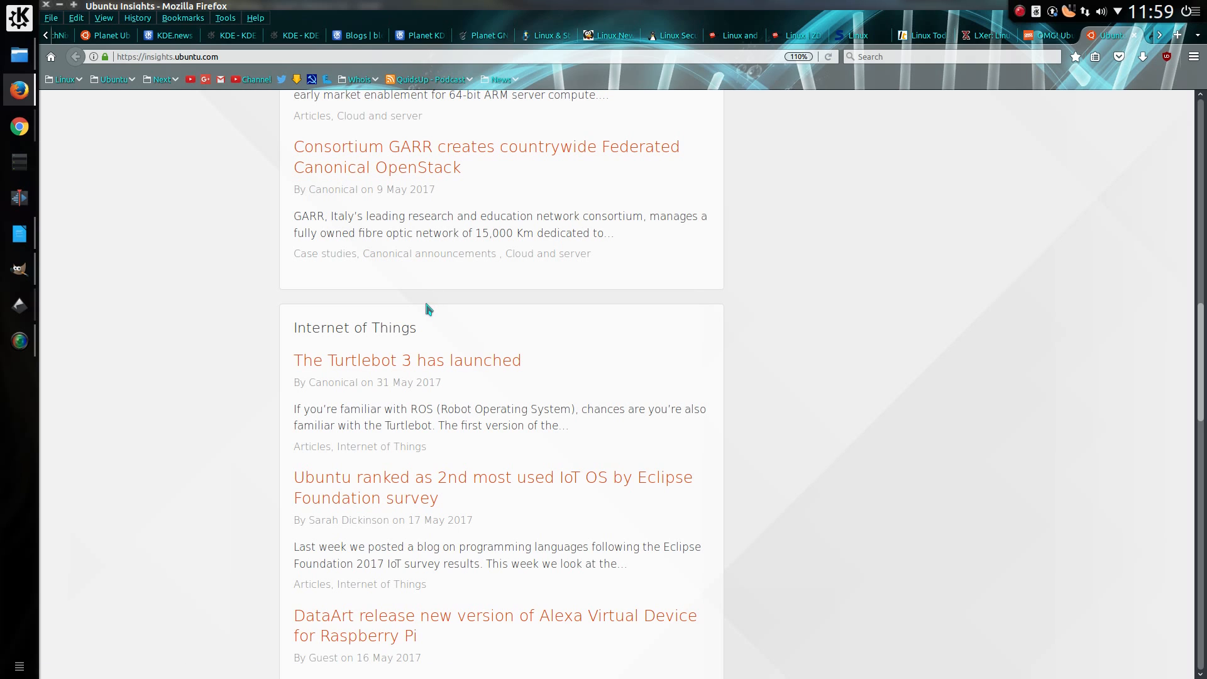
pyautogui.scroll(-3)
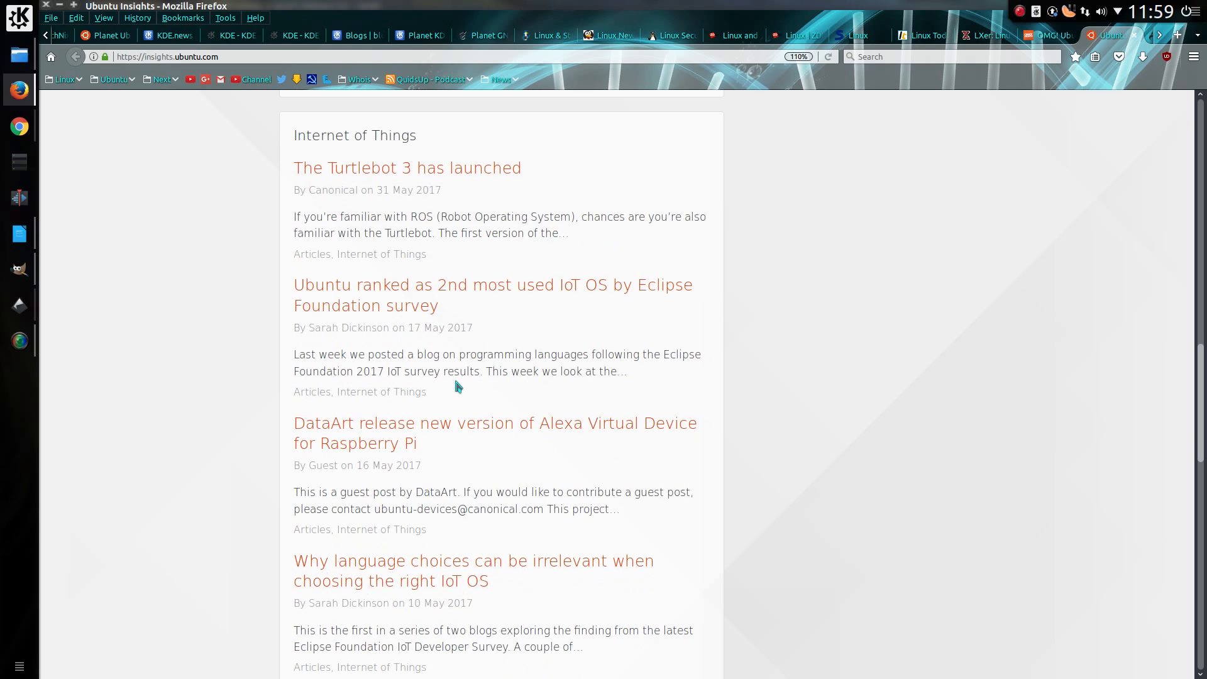
pyautogui.scroll(-3)
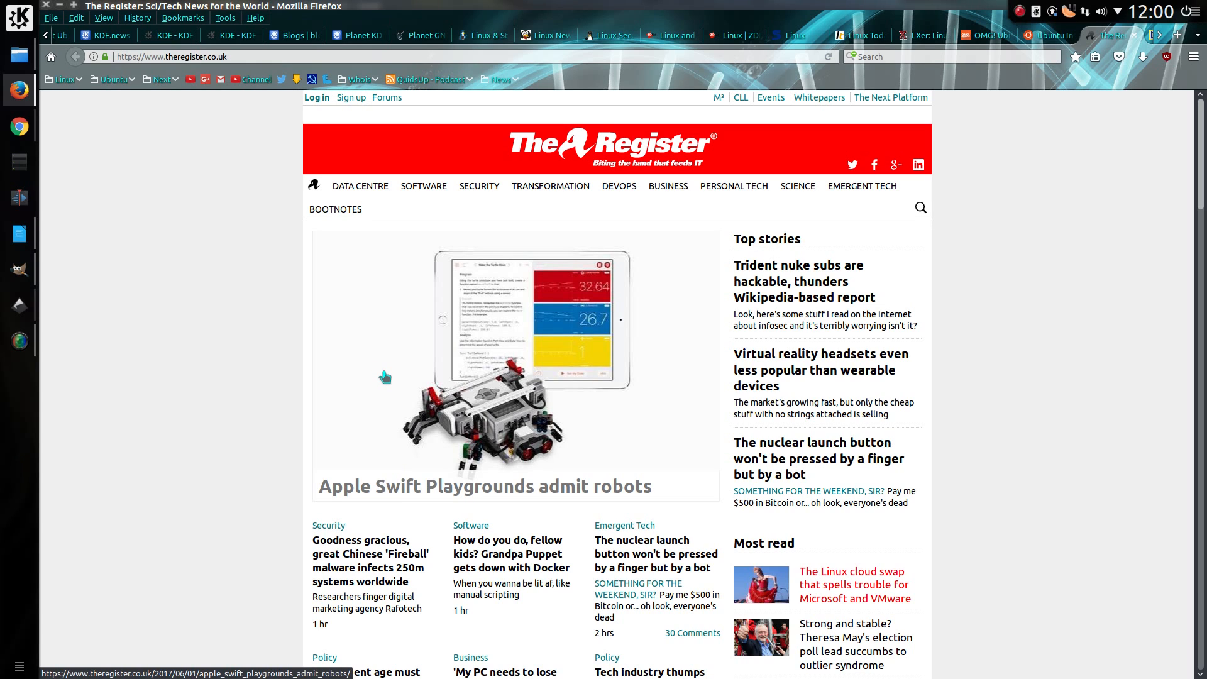
pyautogui.moveTo(388, 378)
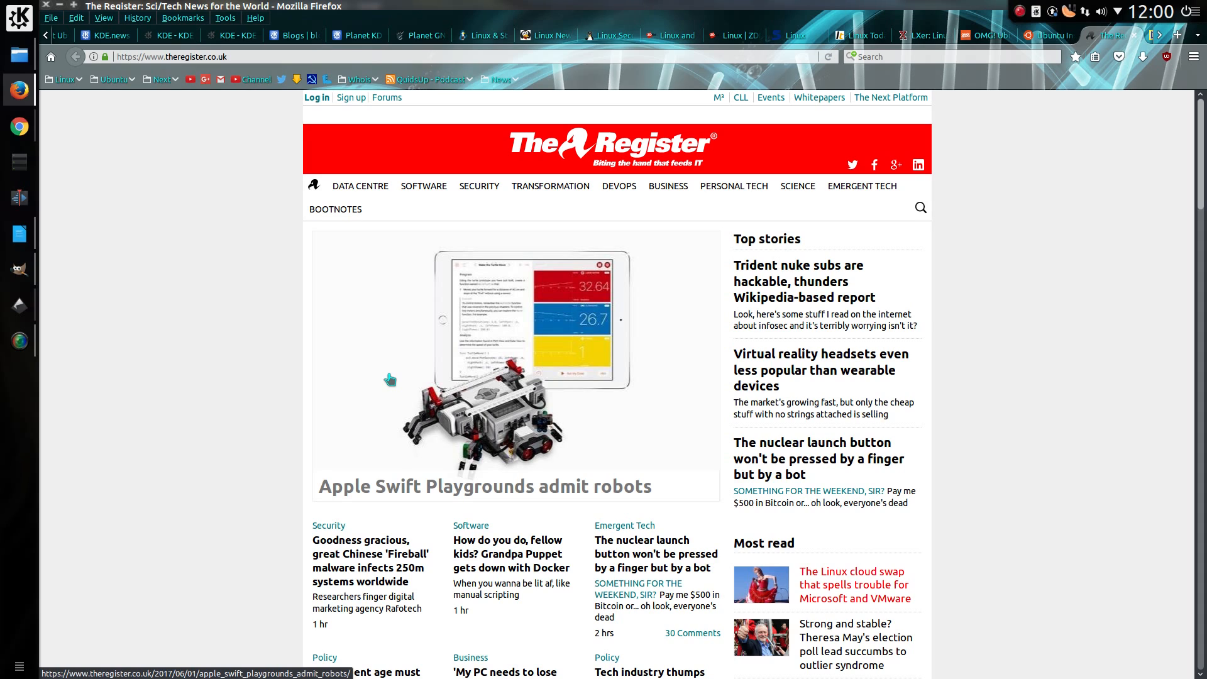
# Step: Scroll The Register's front page to look over its lead and top stories
pyautogui.scroll(-3)
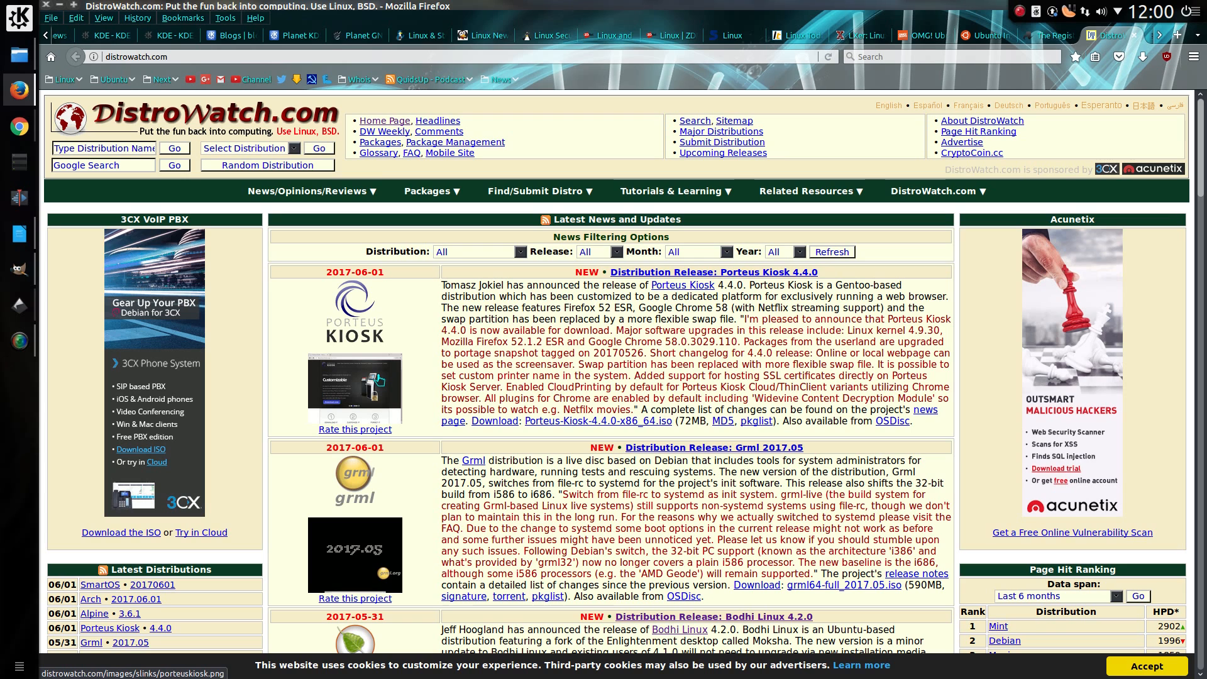
# Step: Scroll DistroWatch's release announcements down past the Alpine 3.6.0 release
pyautogui.scroll(-3)
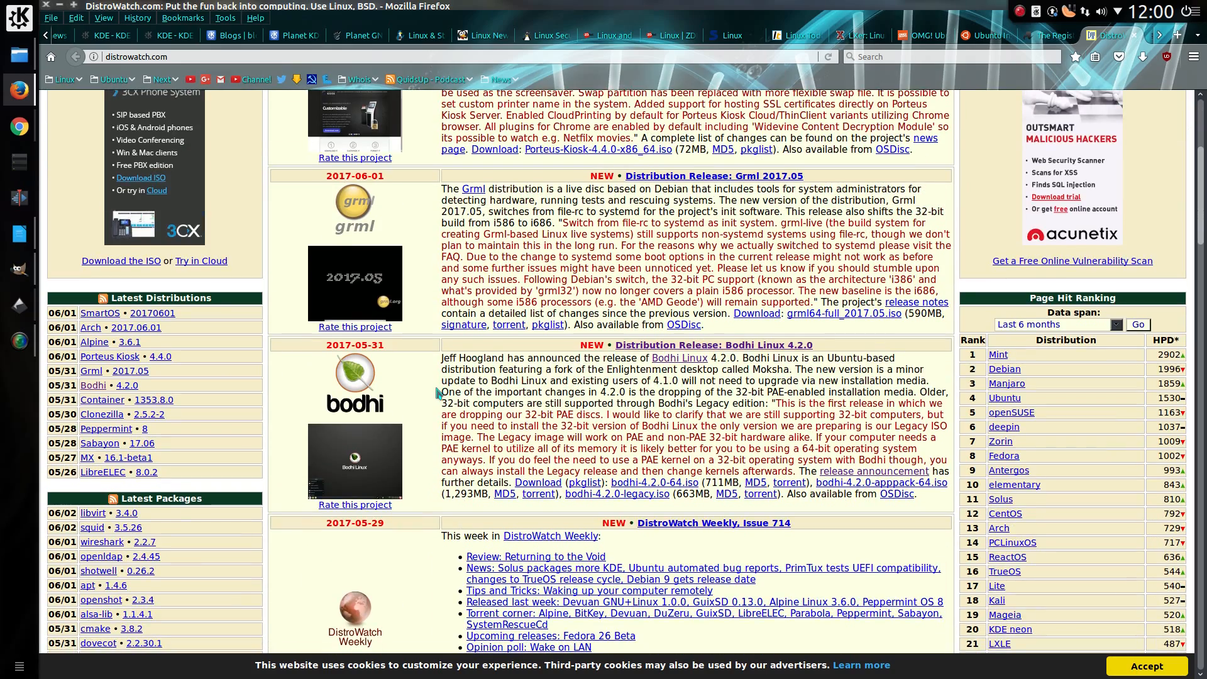
pyautogui.scroll(-3)
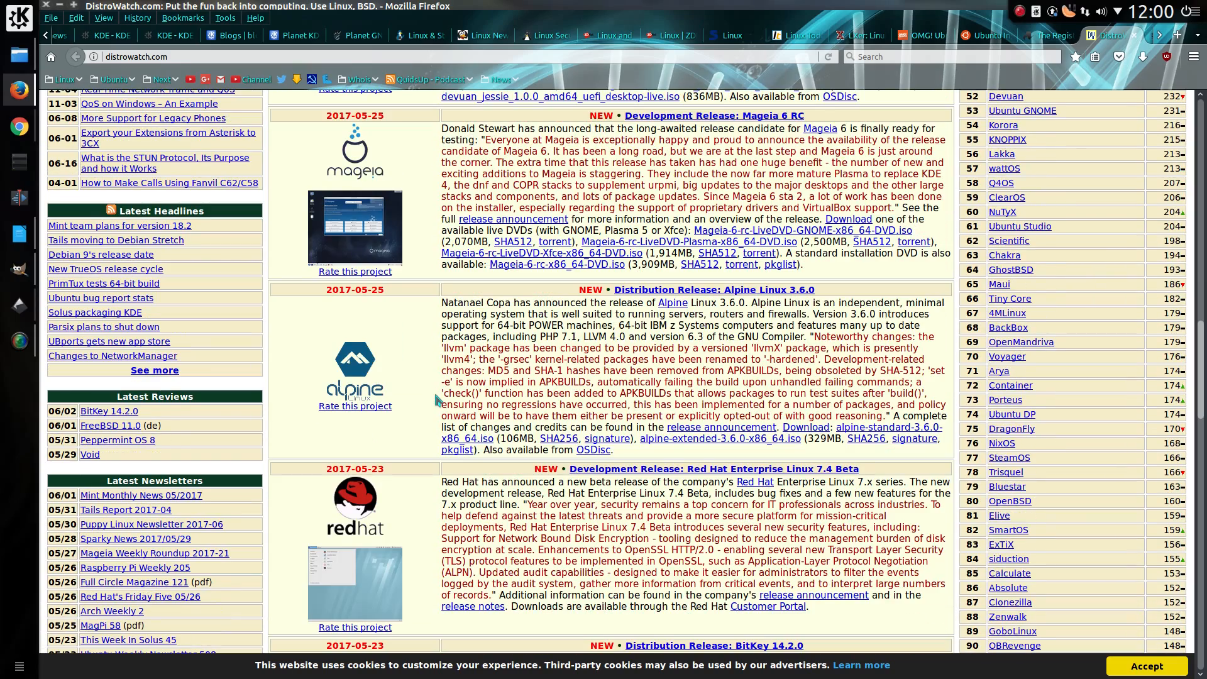
pyautogui.scroll(-3)
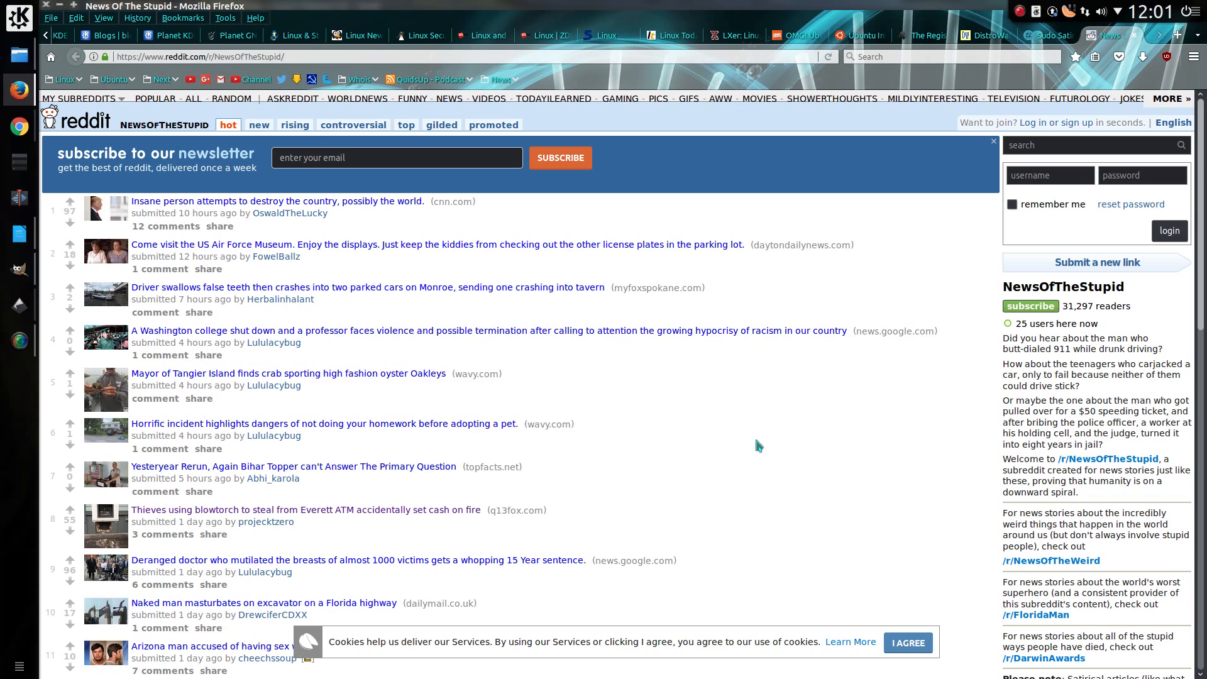
pyautogui.moveTo(751, 447)
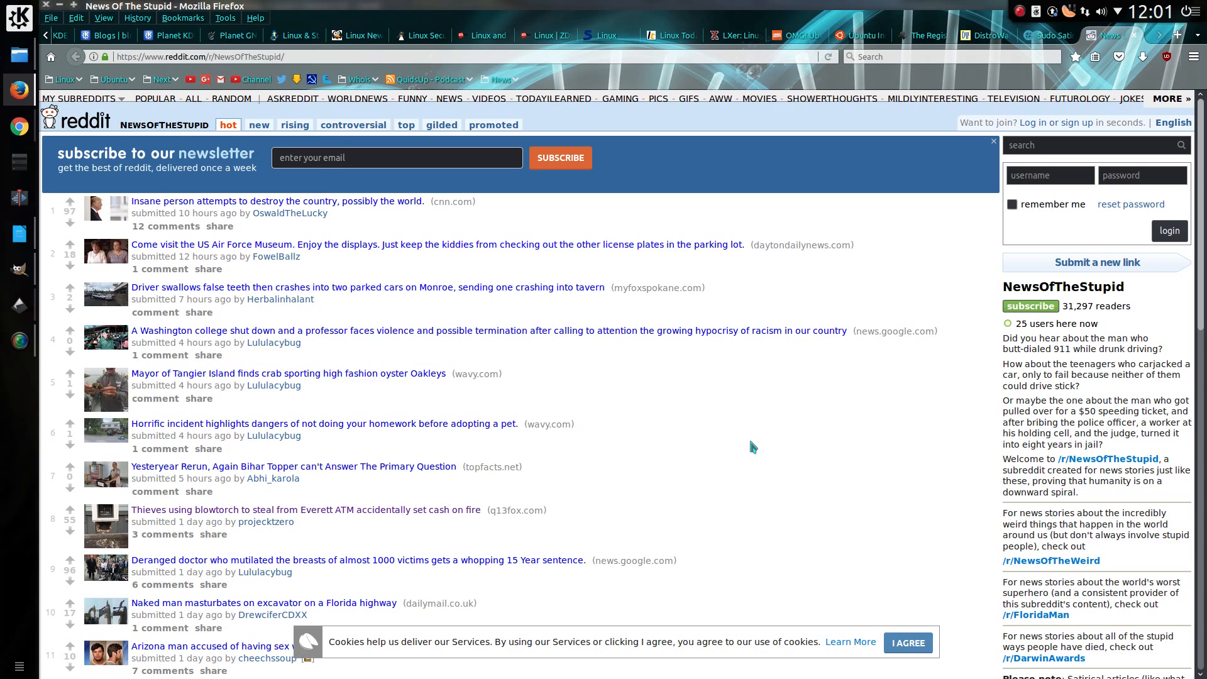
# Step: Scroll the NewsOfTheStupid posts down past the Tiger Woods story
pyautogui.scroll(-3)
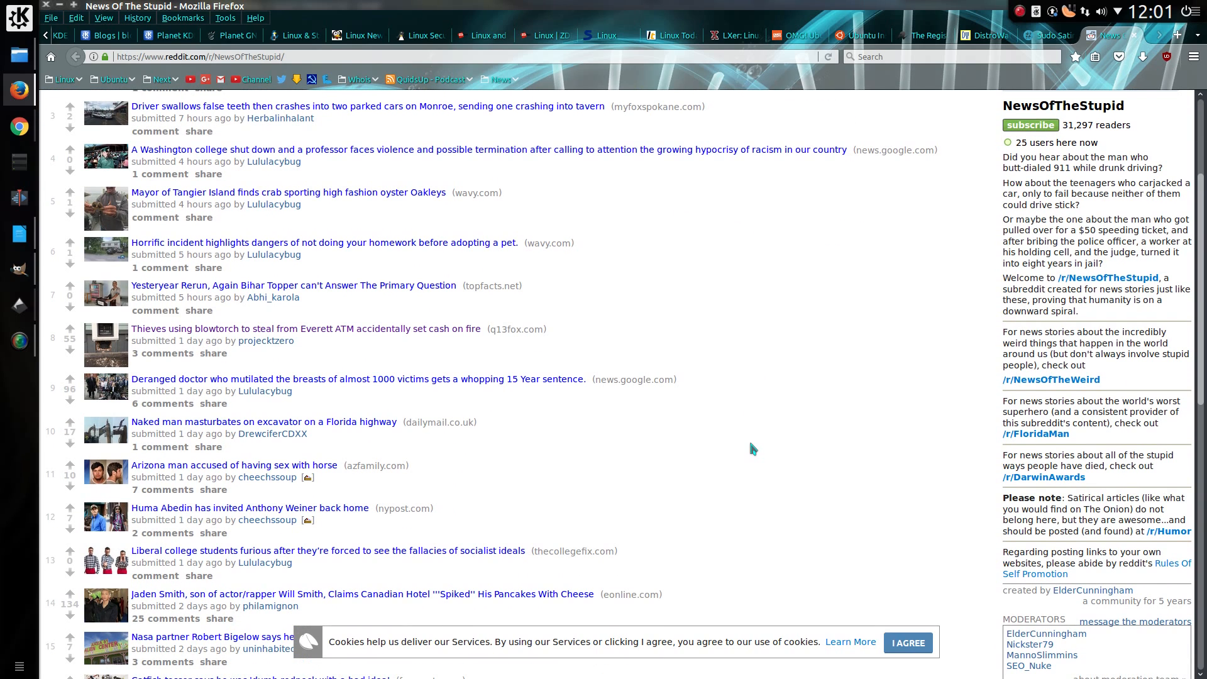
pyautogui.scroll(-3)
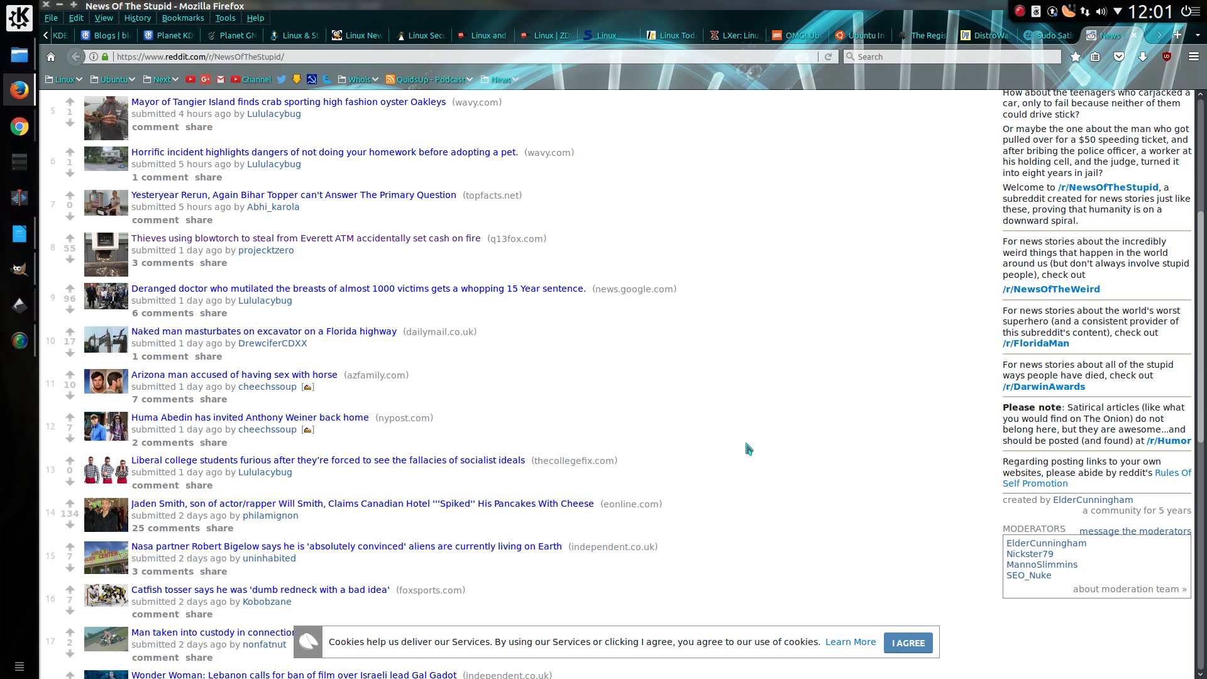
pyautogui.scroll(-3)
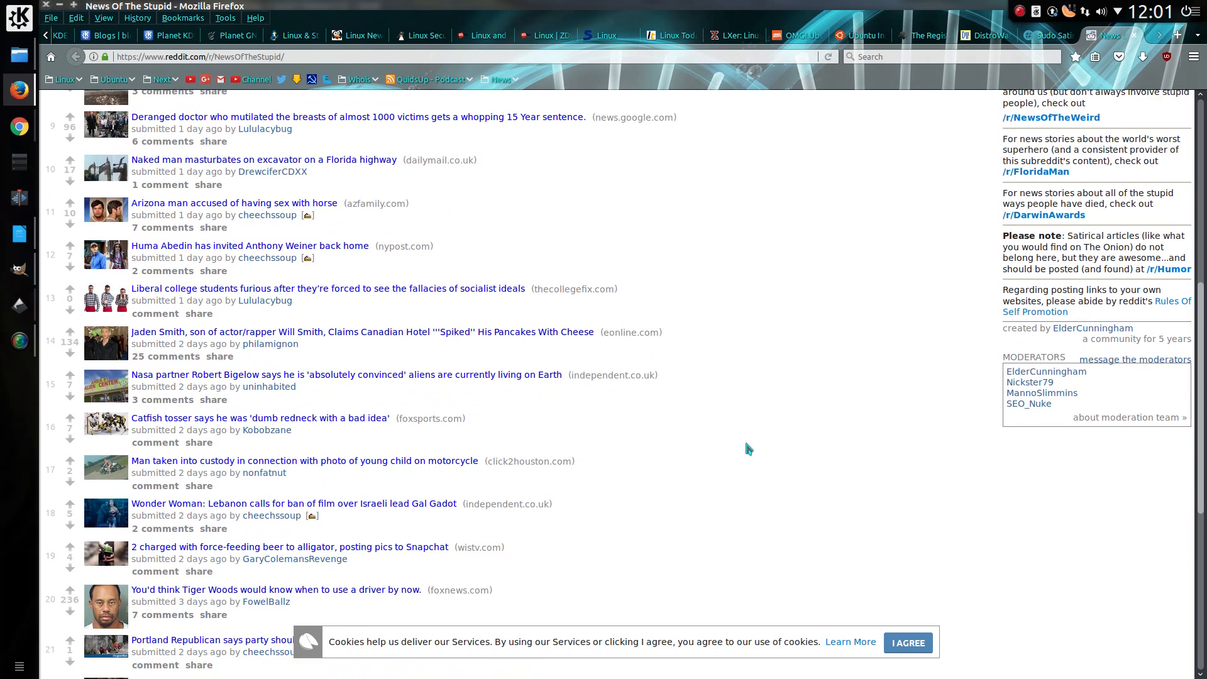
pyautogui.scroll(-3)
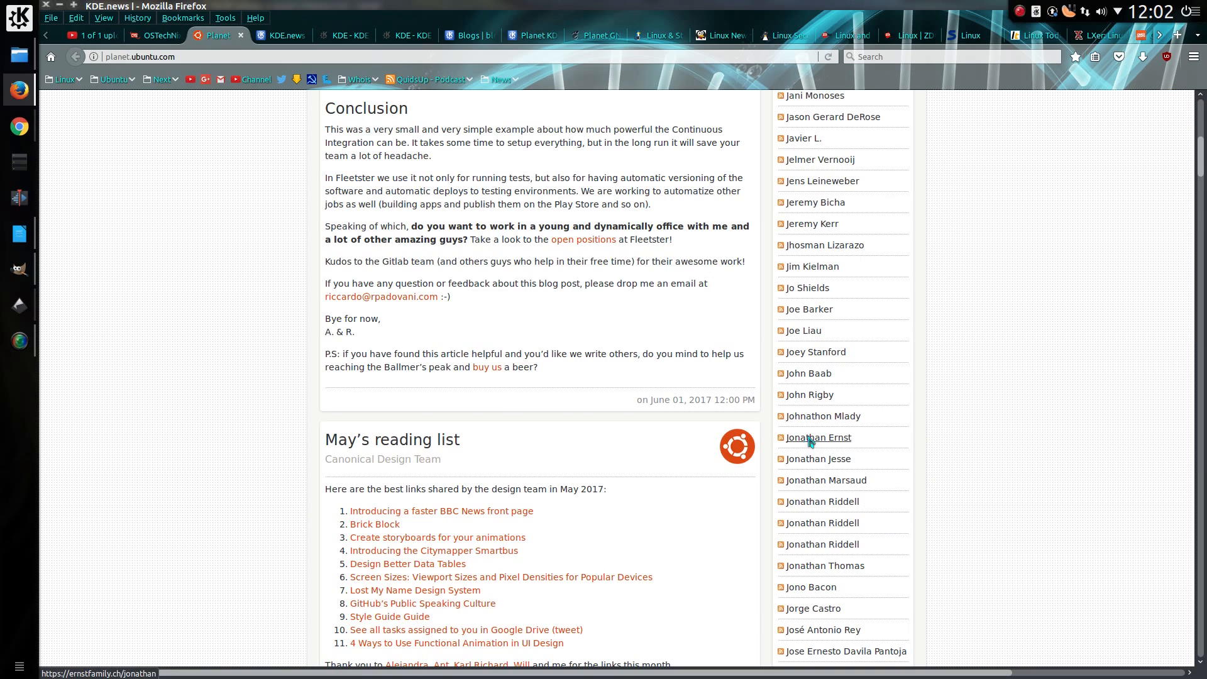
# Step: Switch from Planet Ubuntu to the KDE Security Advisories tab
pyautogui.click(338, 36)
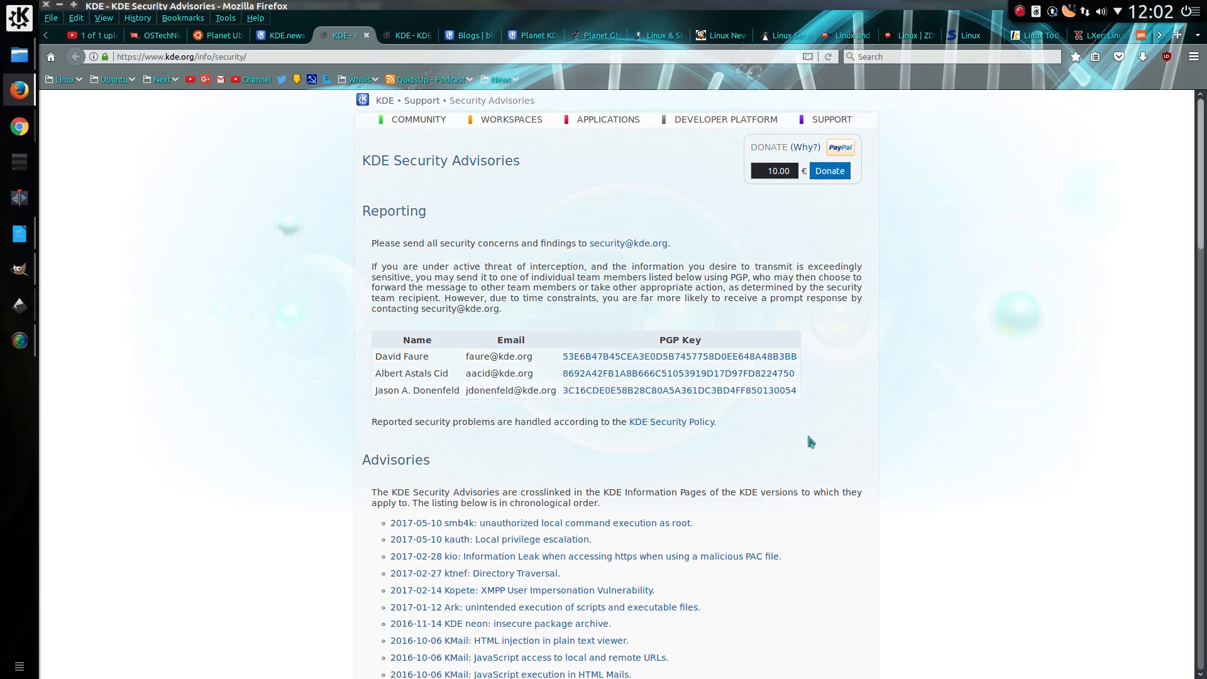